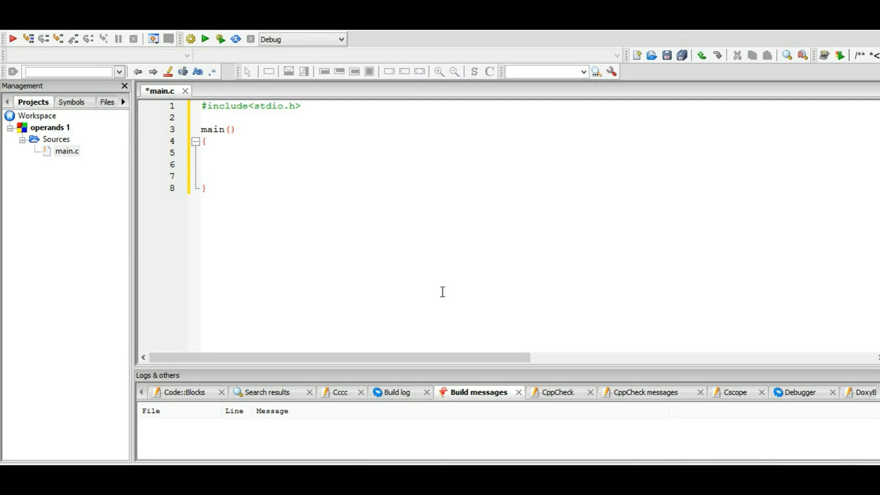
# Inside main, declare int x=4, y=6, sum, diff, prod; on one line
pyautogui.click(201, 153)
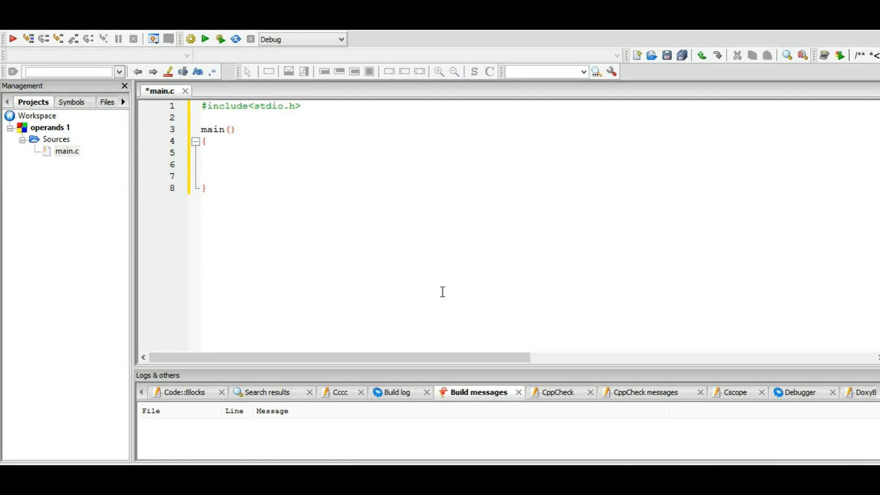
pyautogui.write('i')
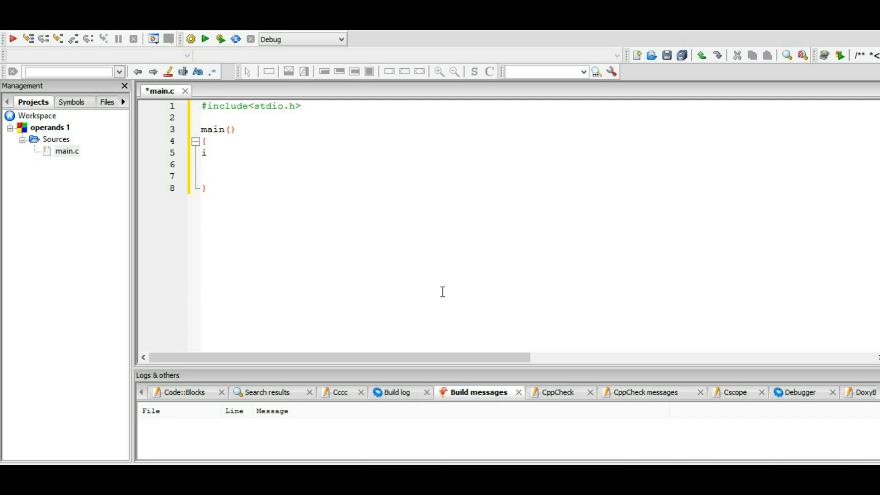
pyautogui.write('nt')
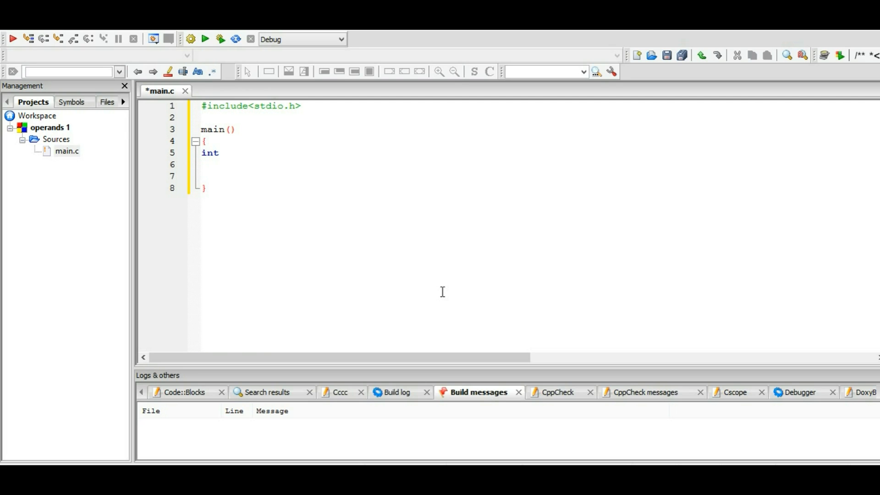
pyautogui.write('s')
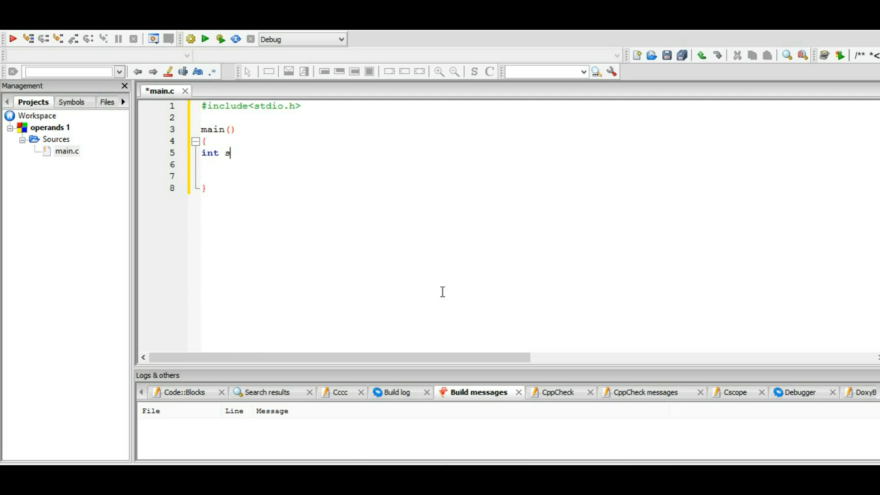
pyautogui.write('x')
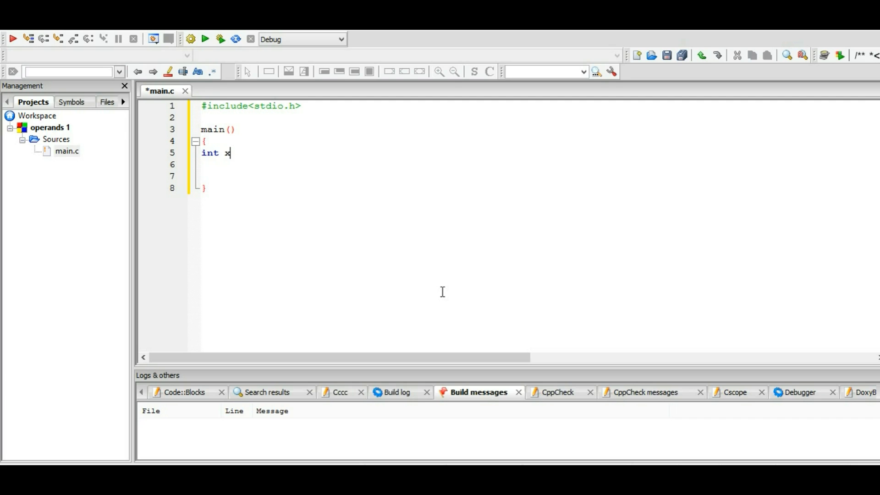
pyautogui.write('=')
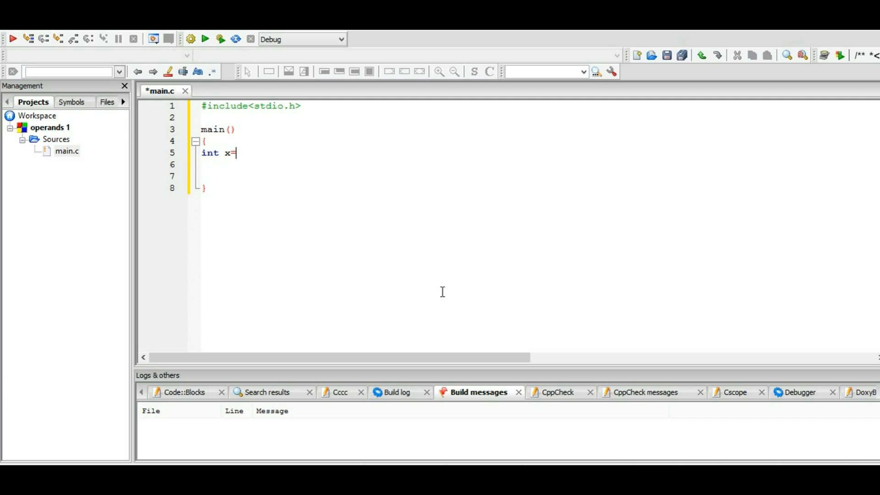
pyautogui.write('4,')
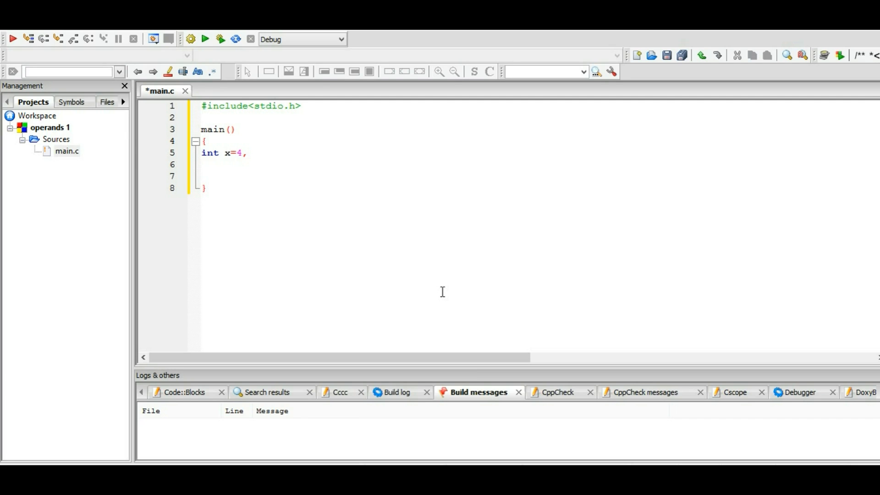
pyautogui.write('y=')
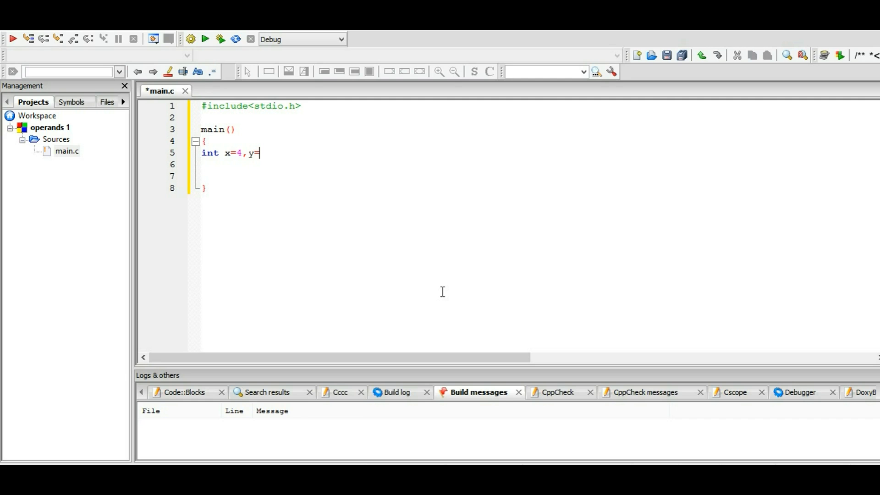
pyautogui.write('6')
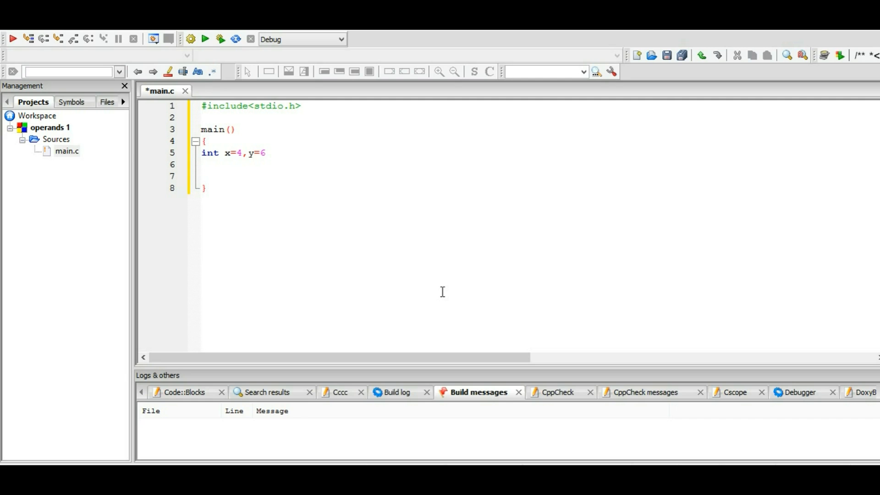
pyautogui.write(',')
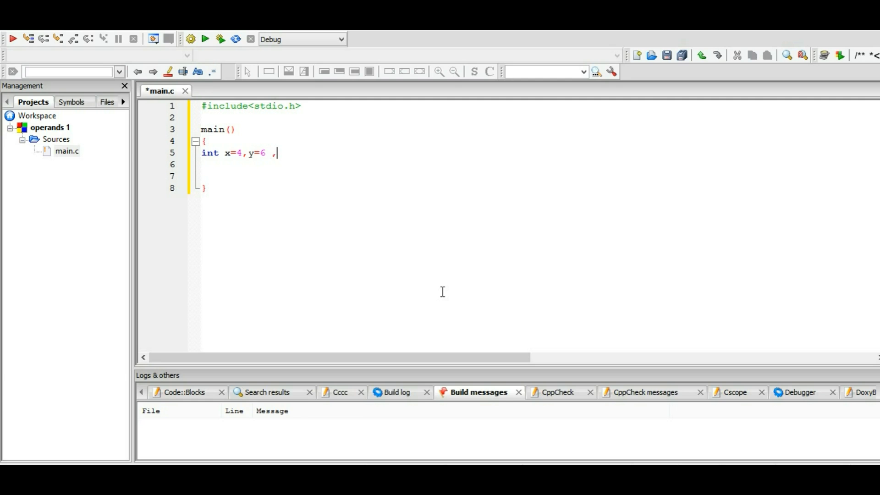
pyautogui.write('su')
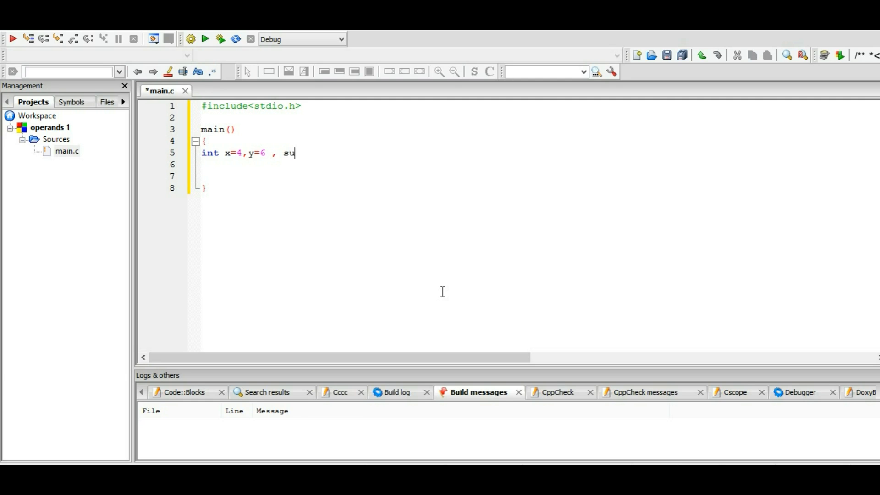
pyautogui.write('m ,')
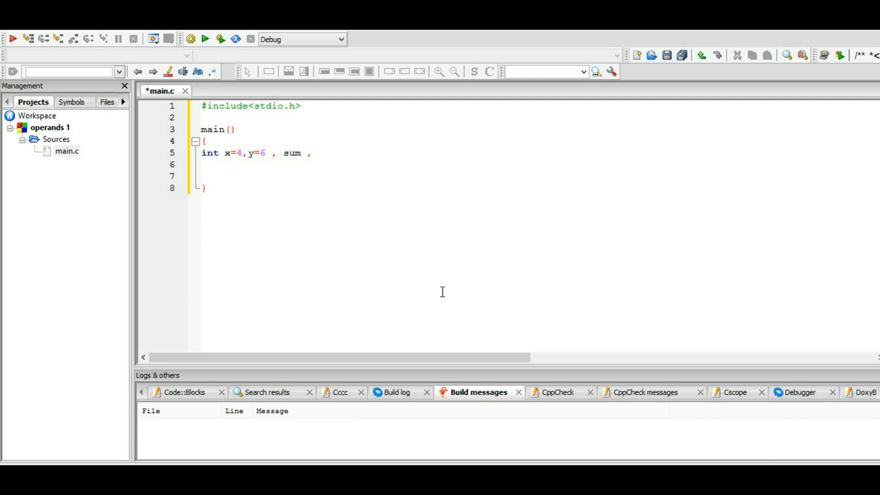
pyautogui.write('diff')
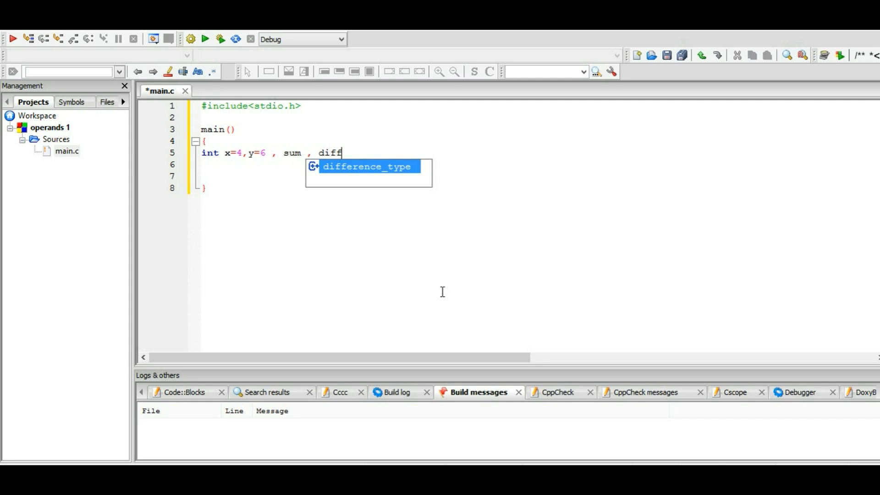
pyautogui.write(',')
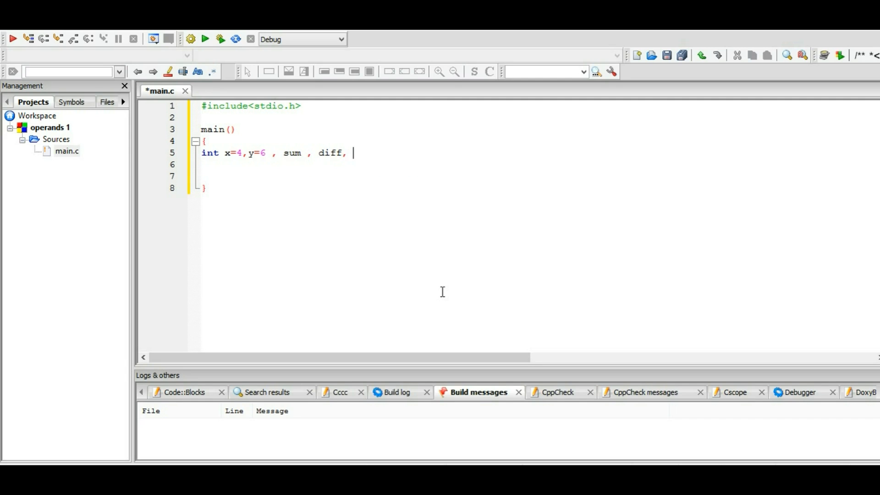
pyautogui.write('p')
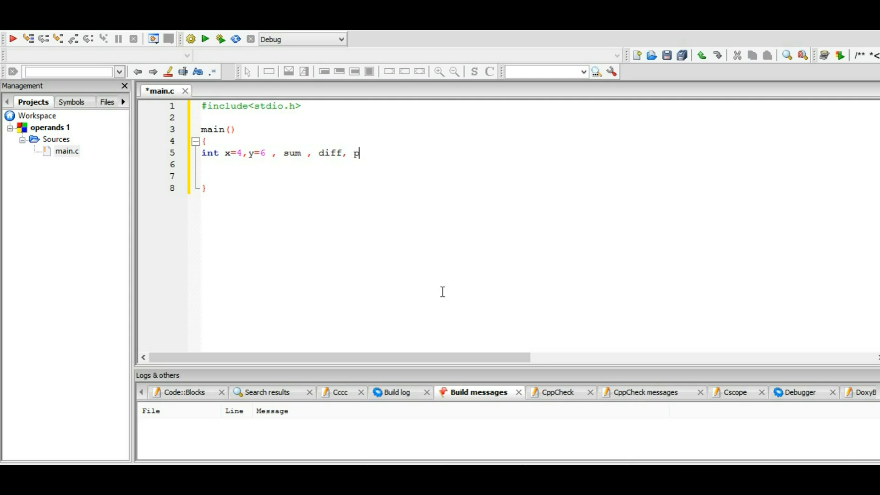
pyautogui.write('ro')
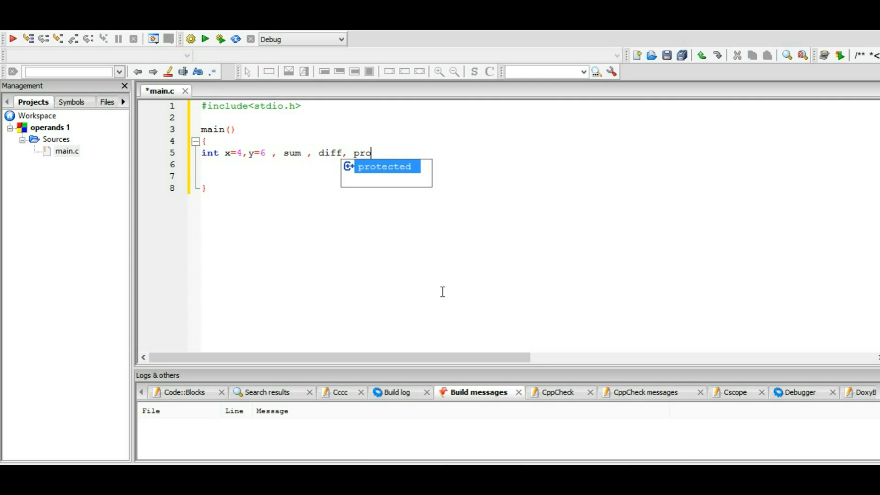
pyautogui.write('d;')
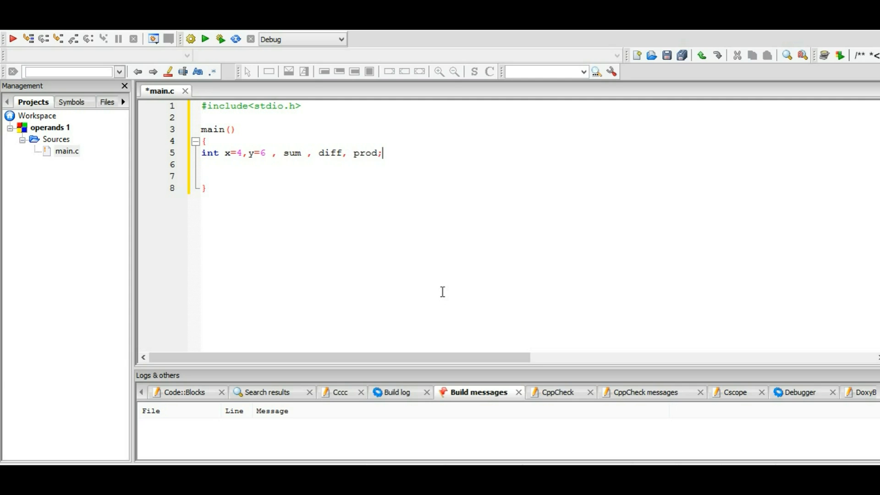
pyautogui.moveTo(360, 232)
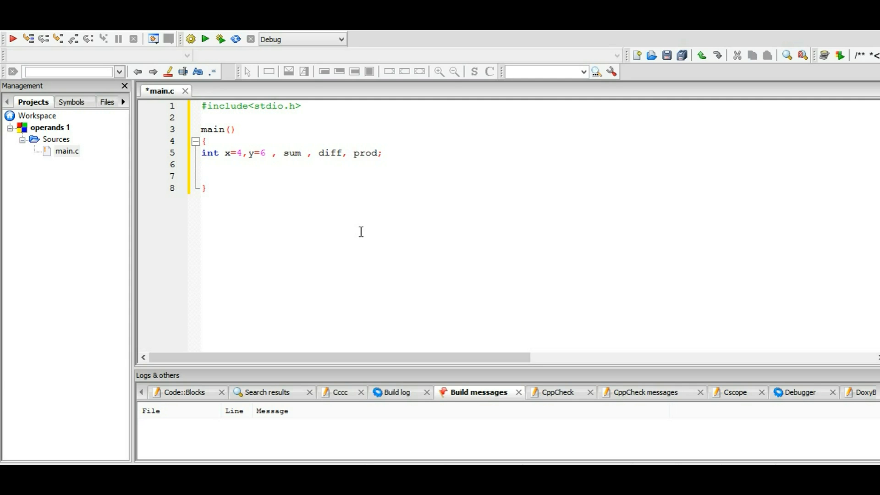
pyautogui.moveTo(299, 171)
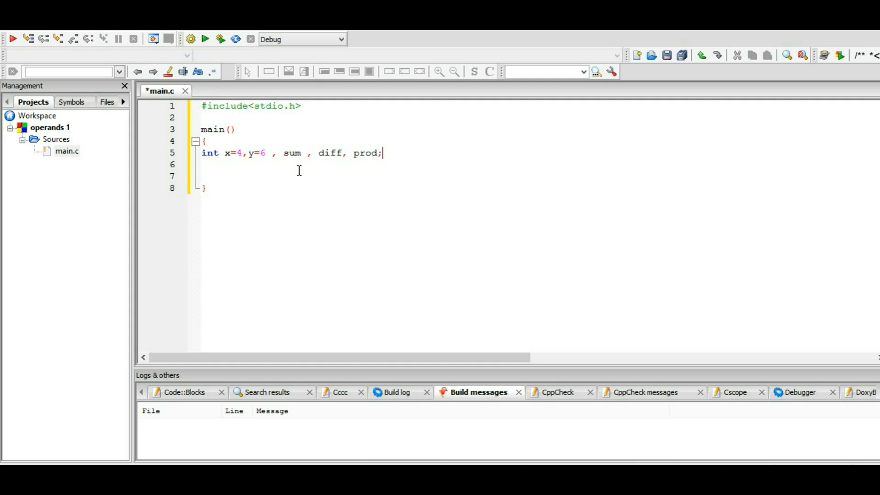
pyautogui.moveTo(217, 171)
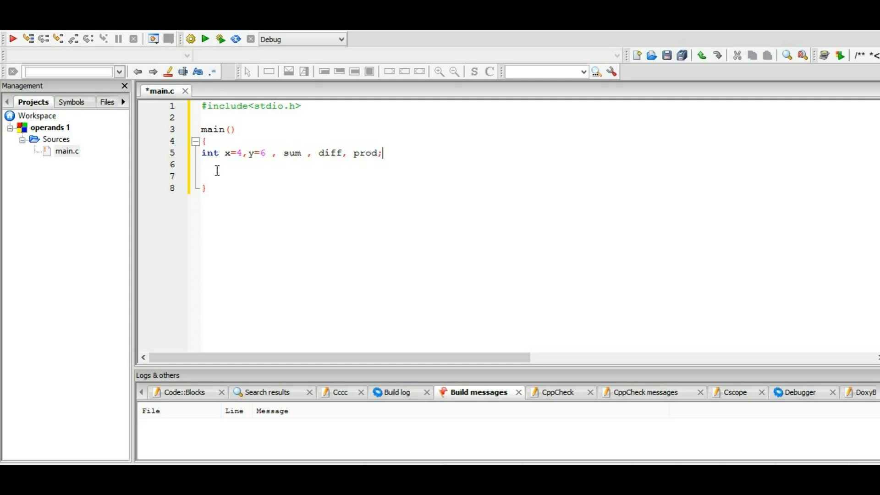
pyautogui.moveTo(364, 171)
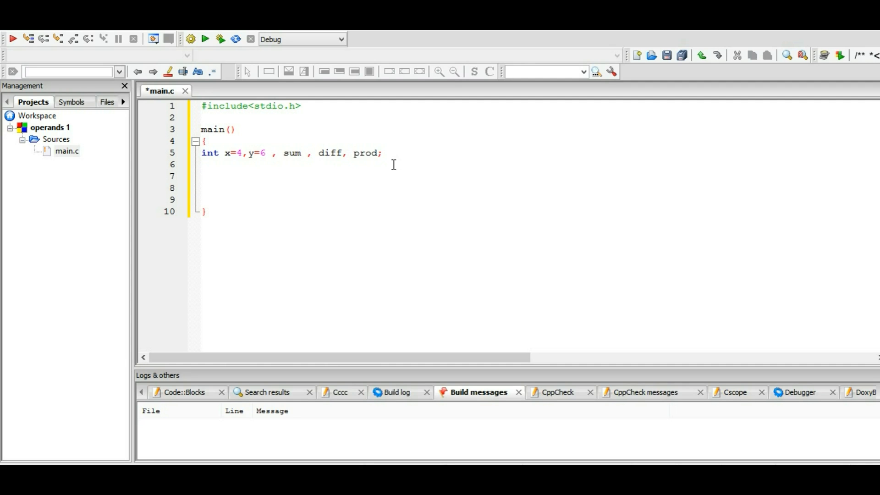
# Add the assignment sum = x+y; to main
pyautogui.write('sum')
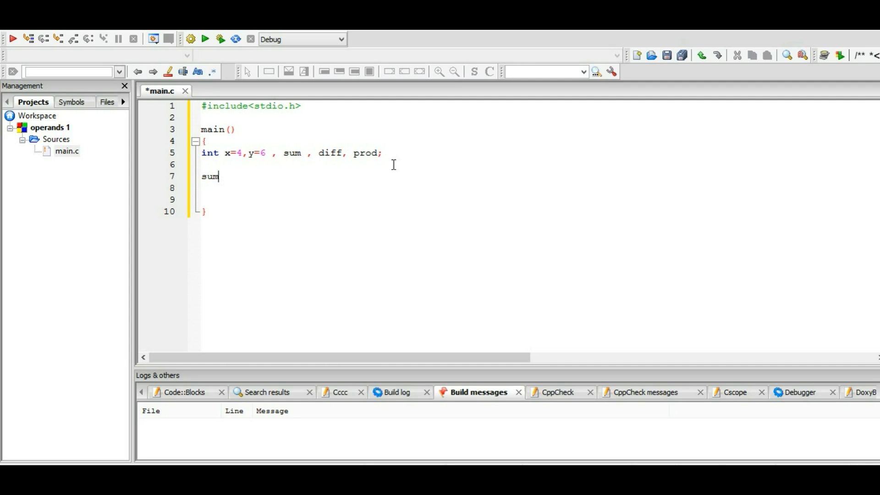
pyautogui.write('=')
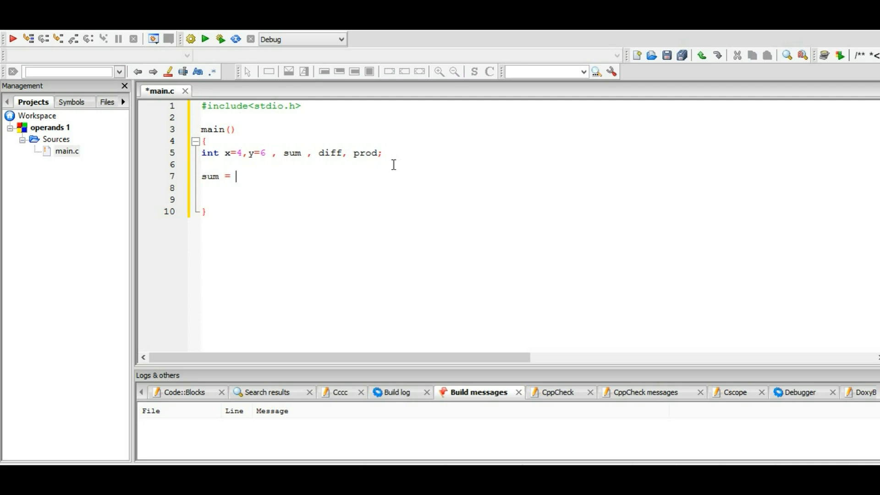
pyautogui.write('x')
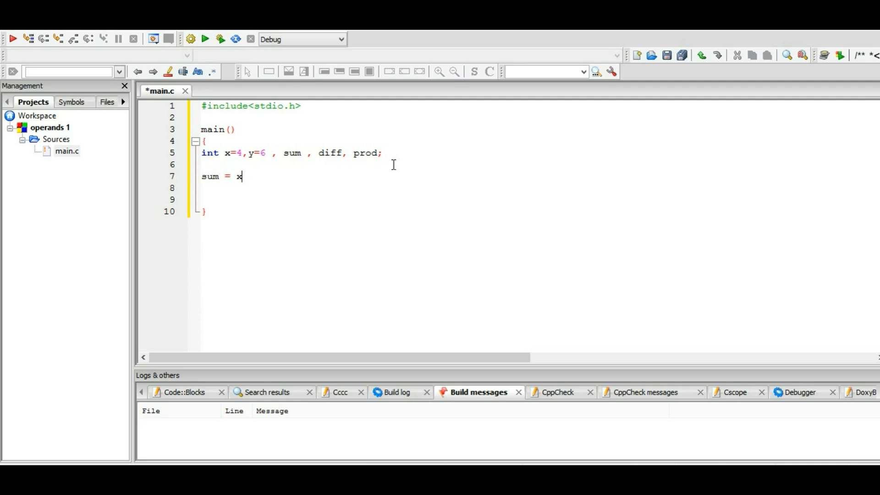
pyautogui.write('+')
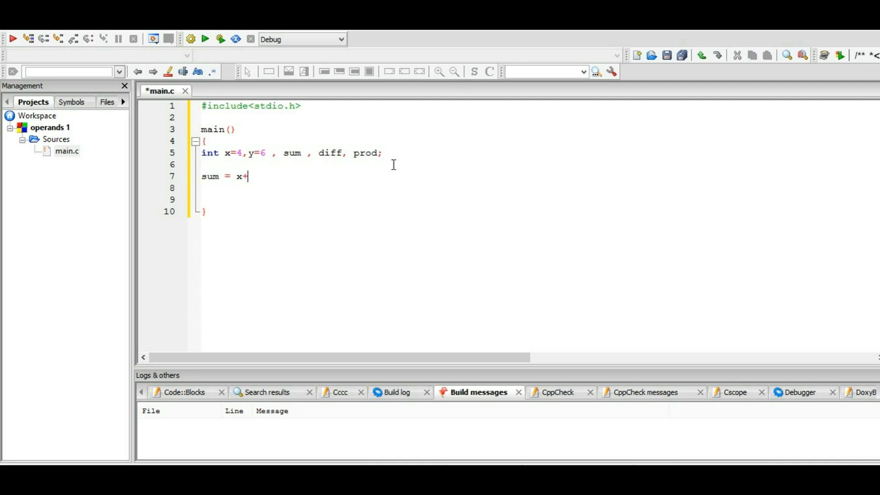
pyautogui.write('y;')
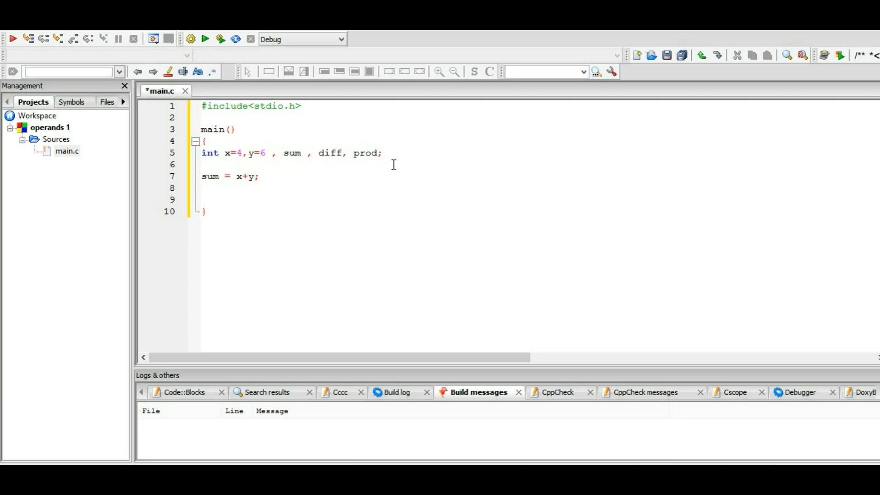
# Add the assignments diff = x-y; and prod = x*y; on their own lines
pyautogui.write('d')
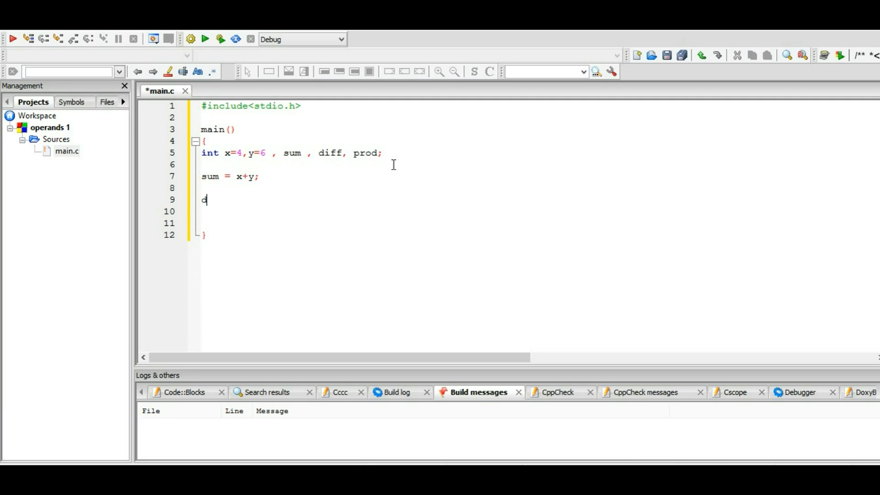
pyautogui.write('iff')
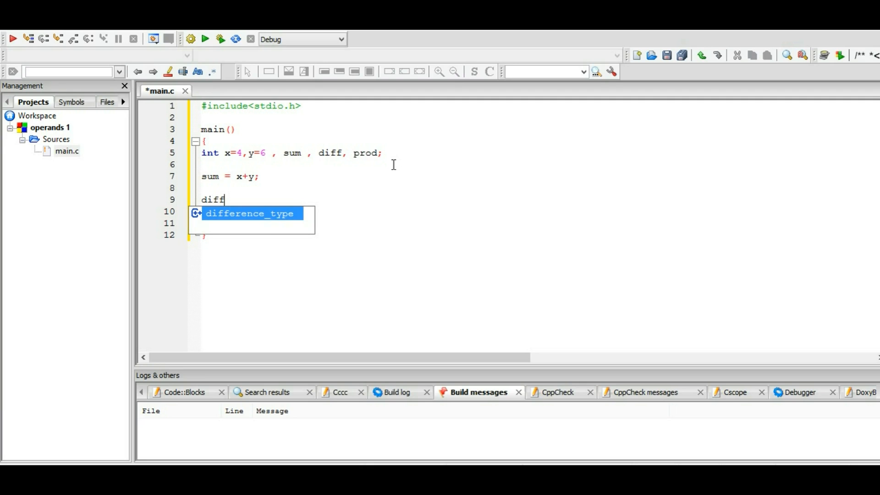
pyautogui.write('= x')
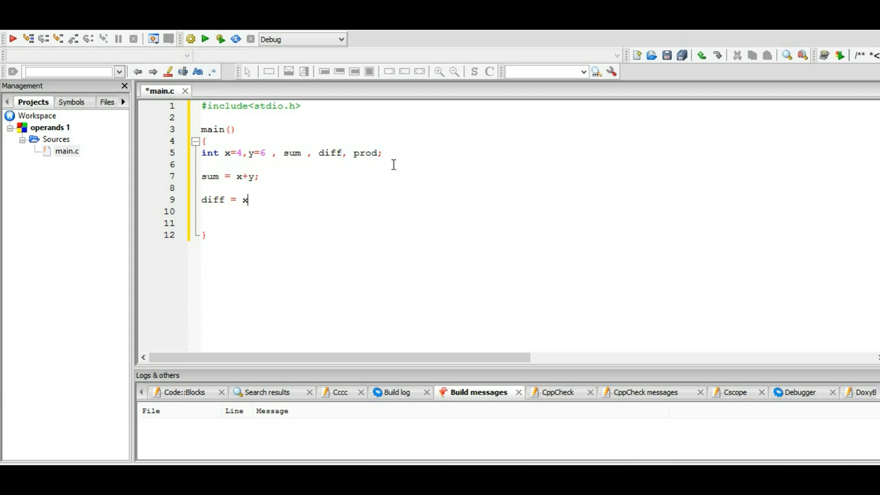
pyautogui.write('-y')
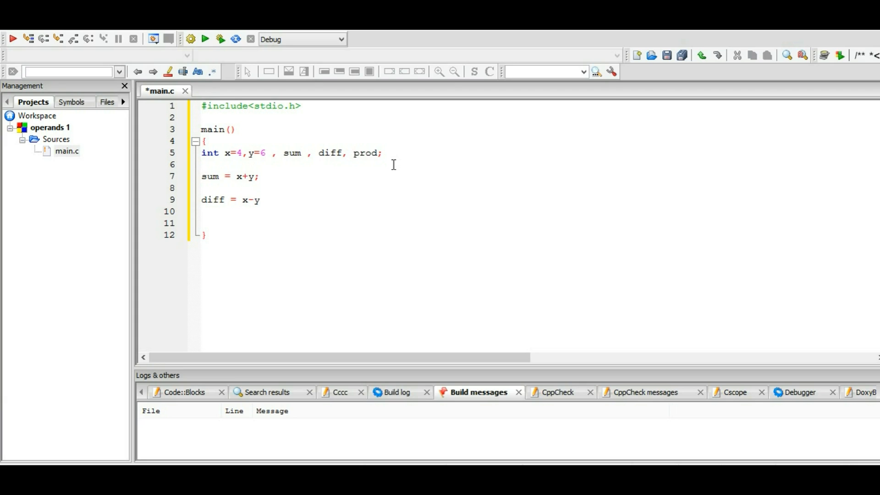
pyautogui.write(';')
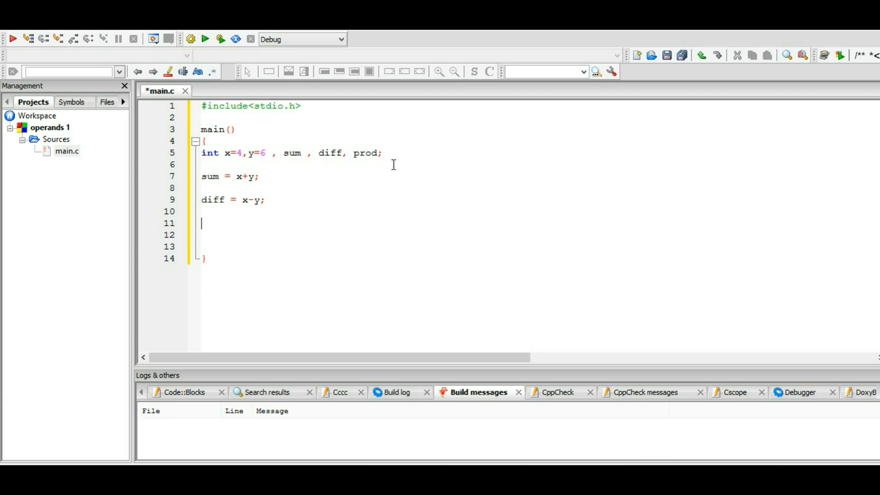
pyautogui.write('prof')
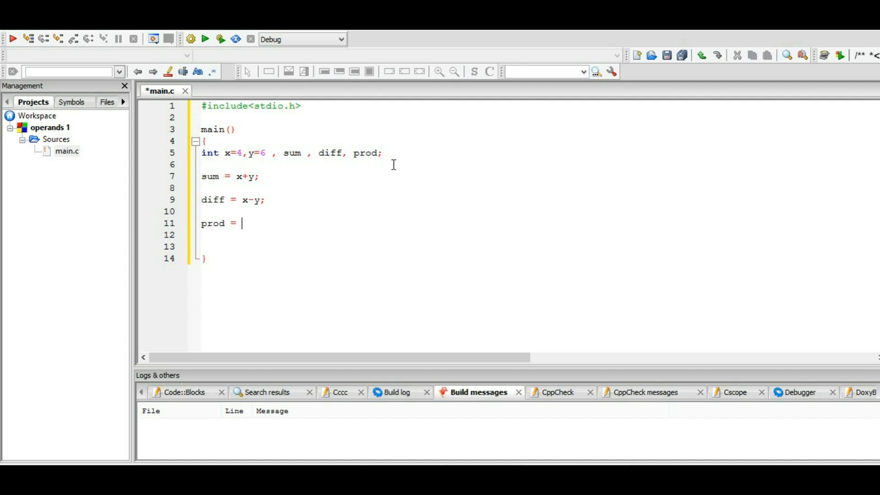
pyautogui.write('x')
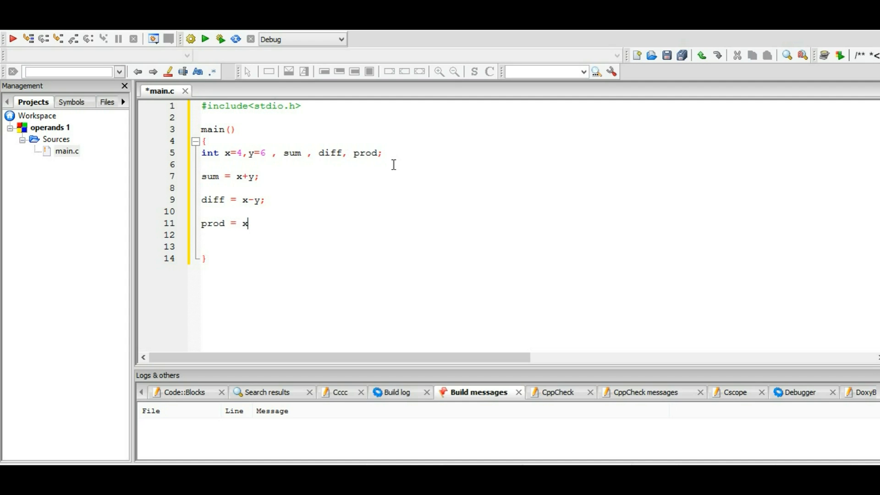
pyautogui.write('*')
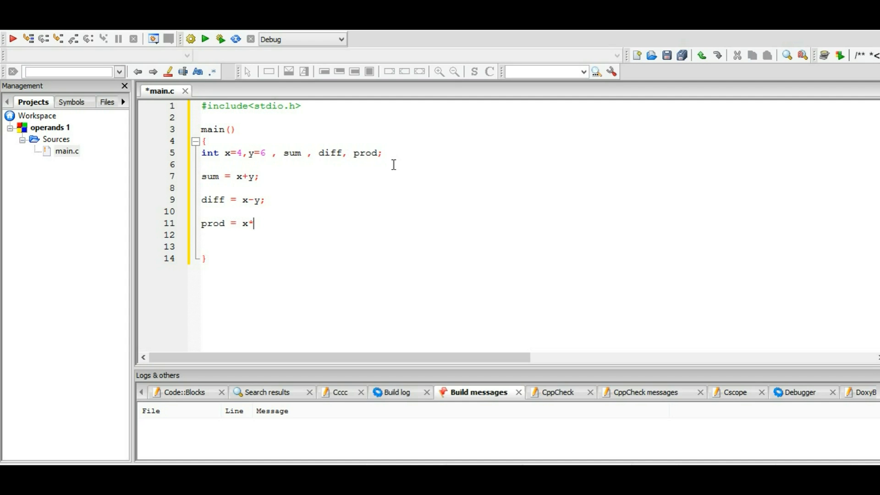
pyautogui.write('y;')
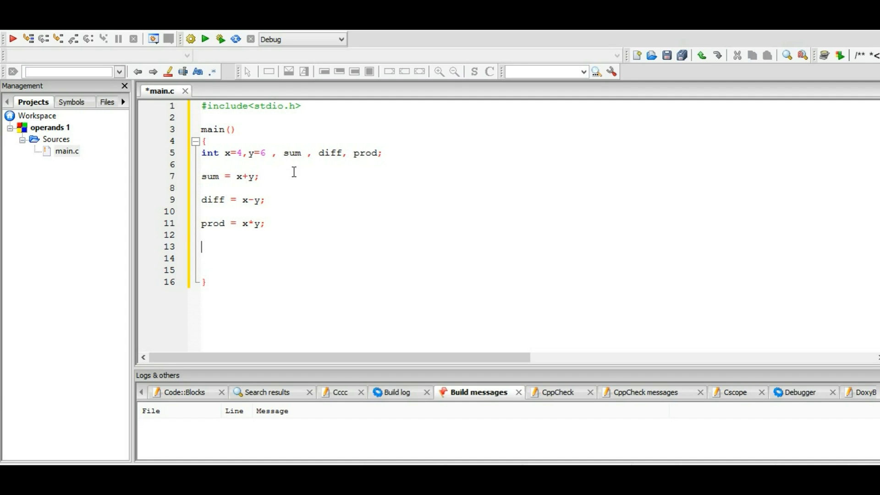
pyautogui.moveTo(369, 169)
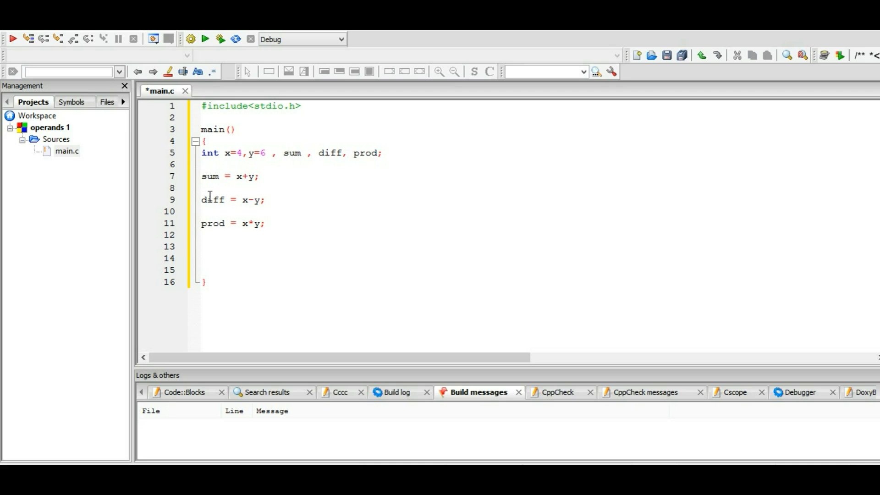
pyautogui.moveTo(248, 193)
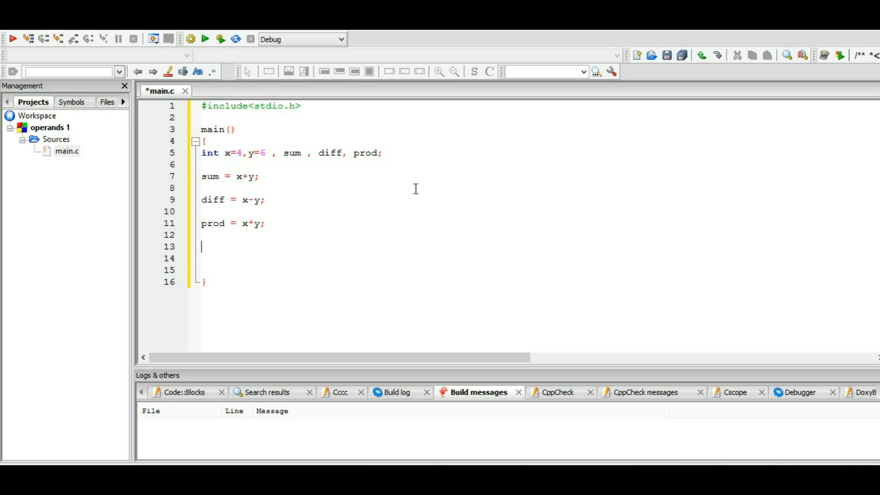
pyautogui.moveTo(246, 198)
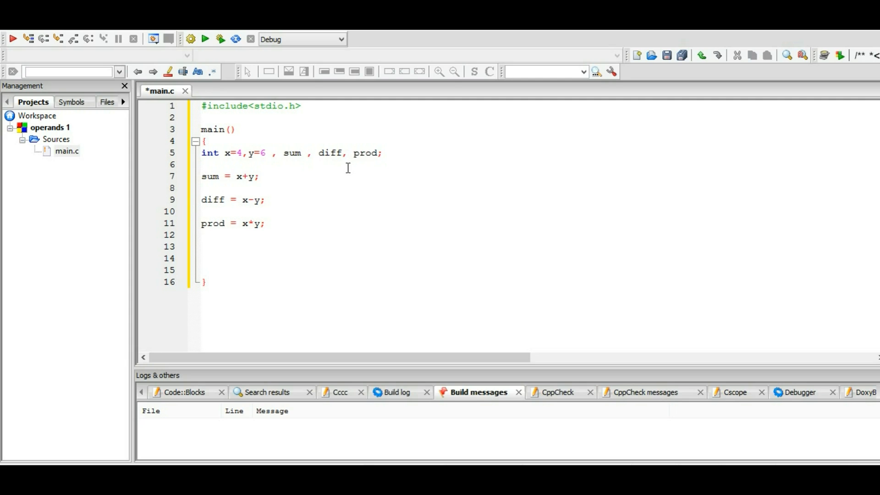
pyautogui.moveTo(259, 215)
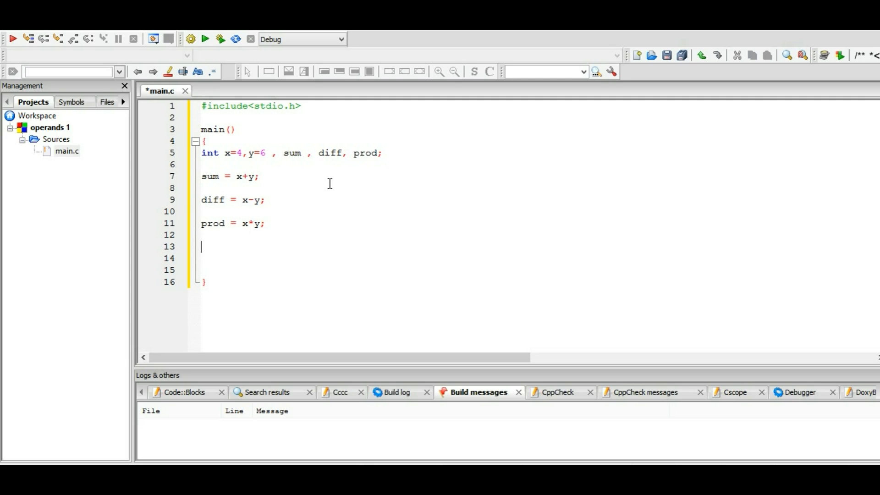
pyautogui.moveTo(251, 240)
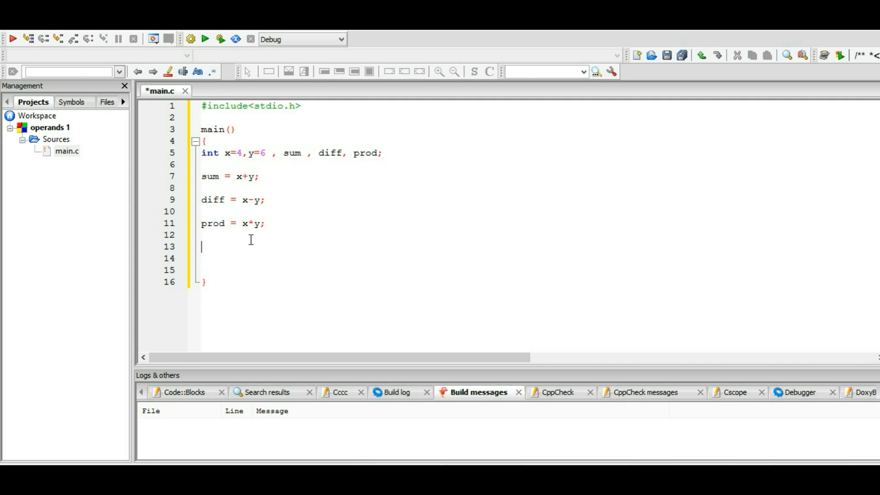
pyautogui.moveTo(264, 166)
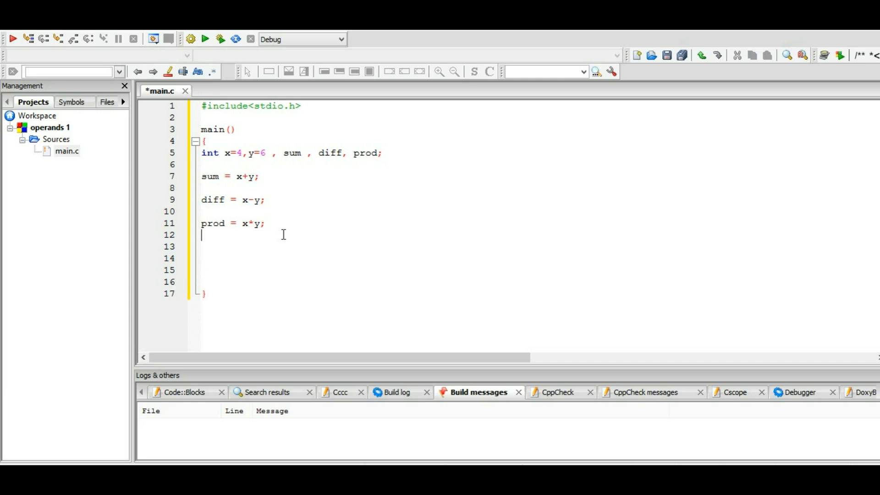
# Write printf("the sum is %d", sum); after the prod assignment
pyautogui.write('pr')
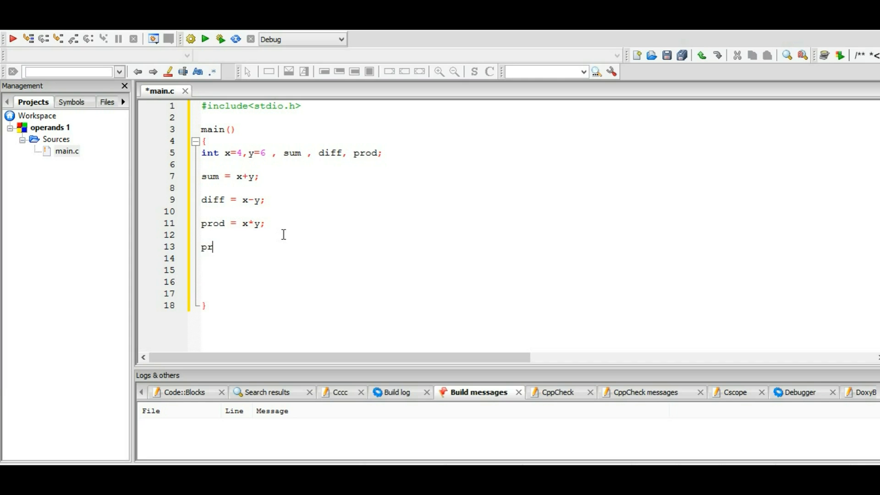
pyautogui.write('intf(')
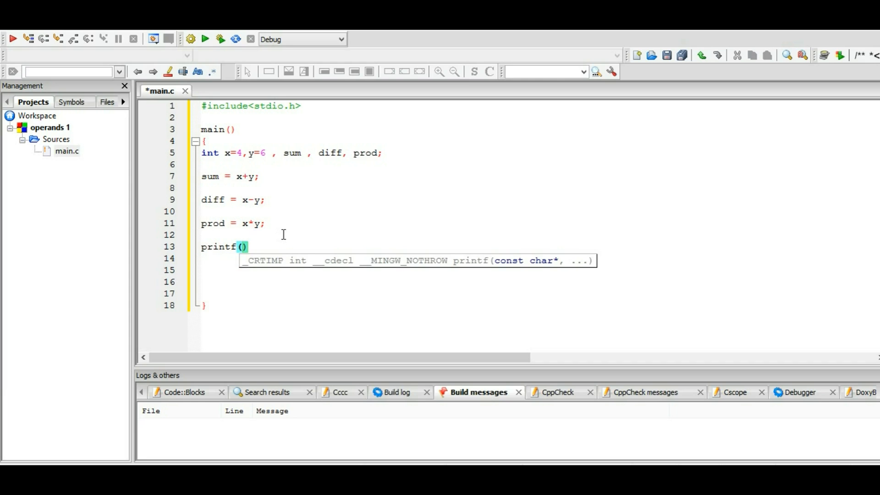
pyautogui.write('"')
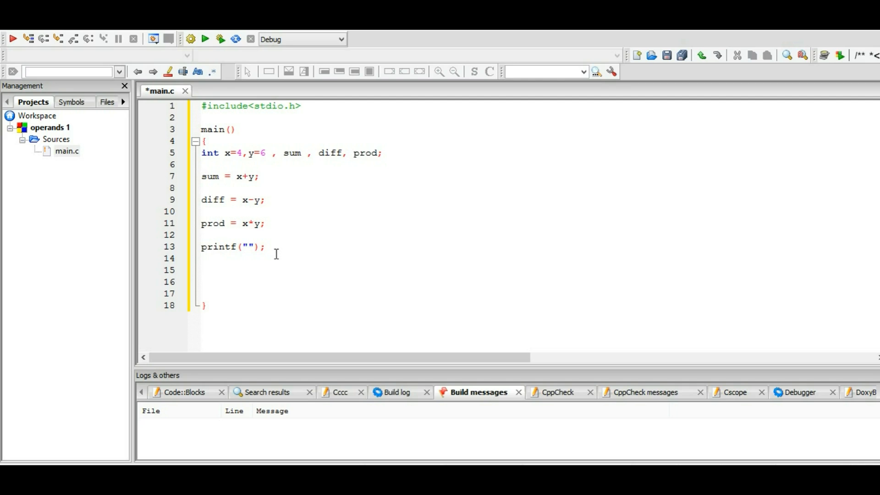
pyautogui.click(246, 247)
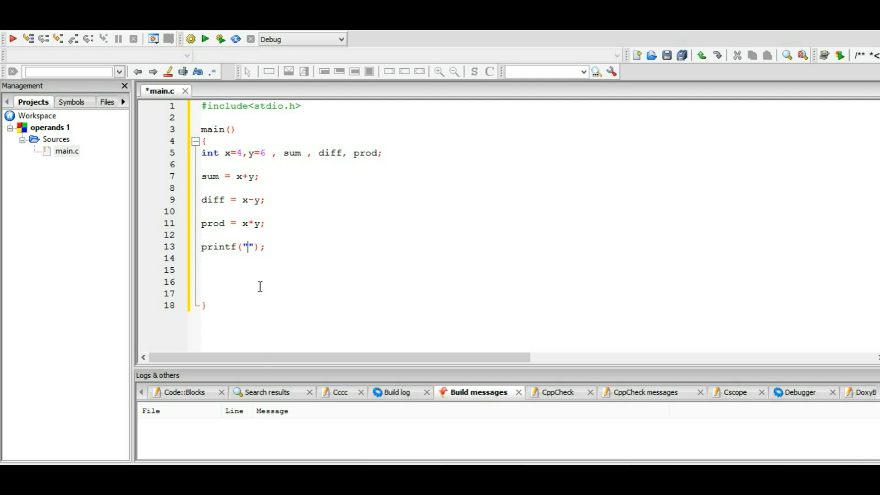
pyautogui.moveTo(259, 369)
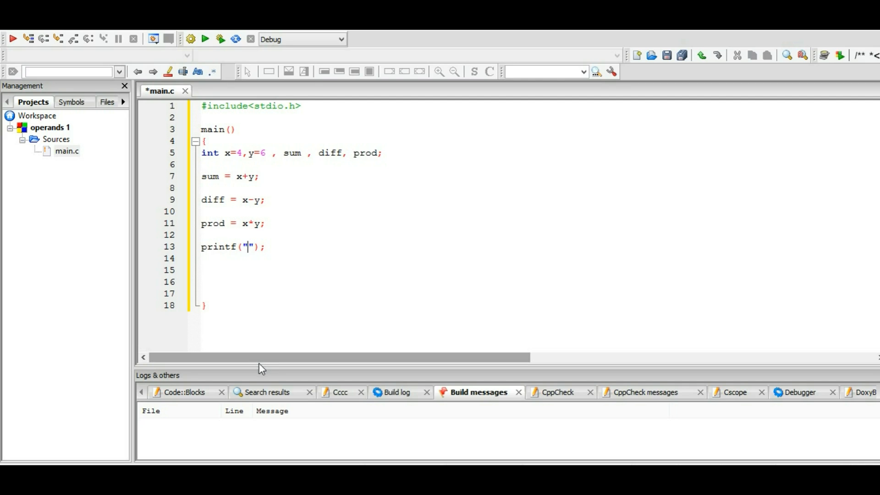
pyautogui.write('the sum')
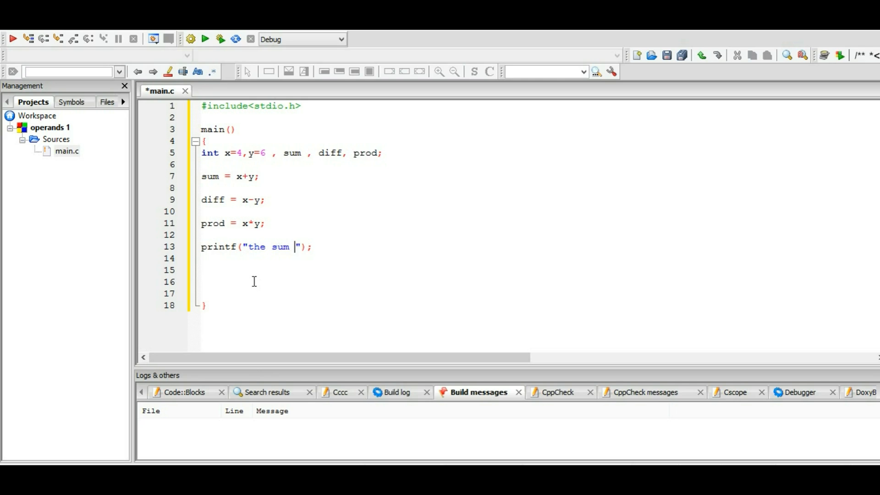
pyautogui.write('is')
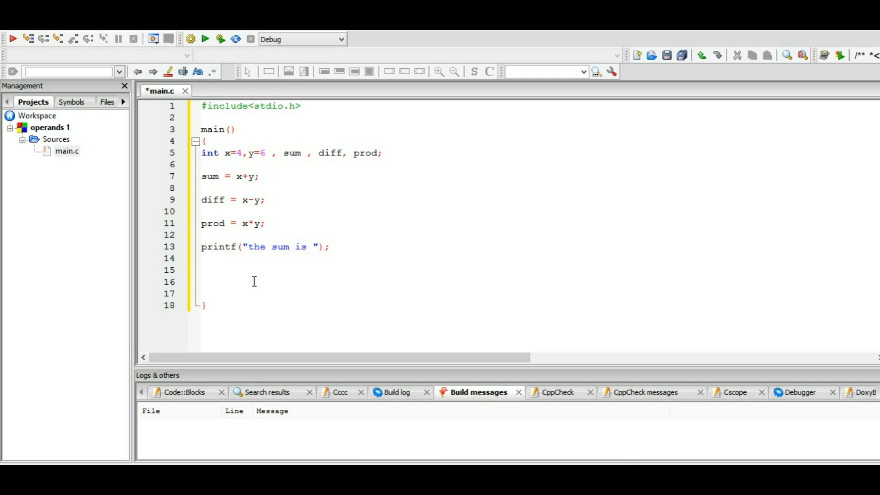
pyautogui.write('%')
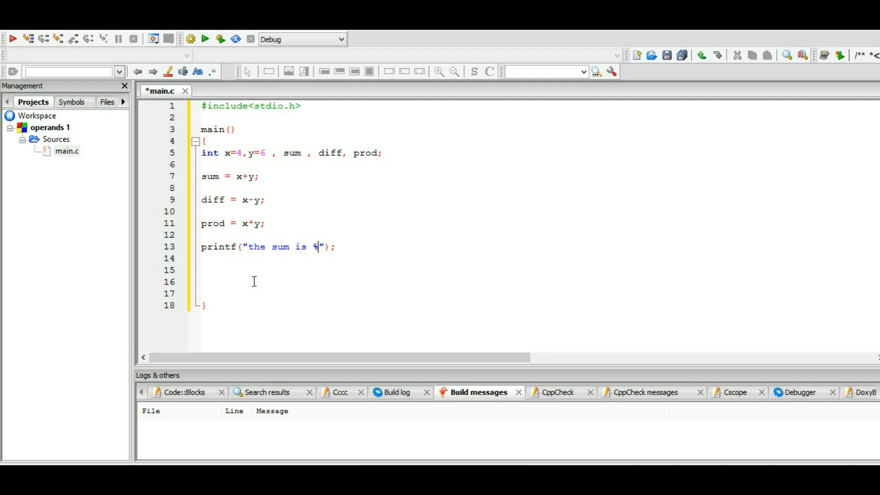
pyautogui.write('d')
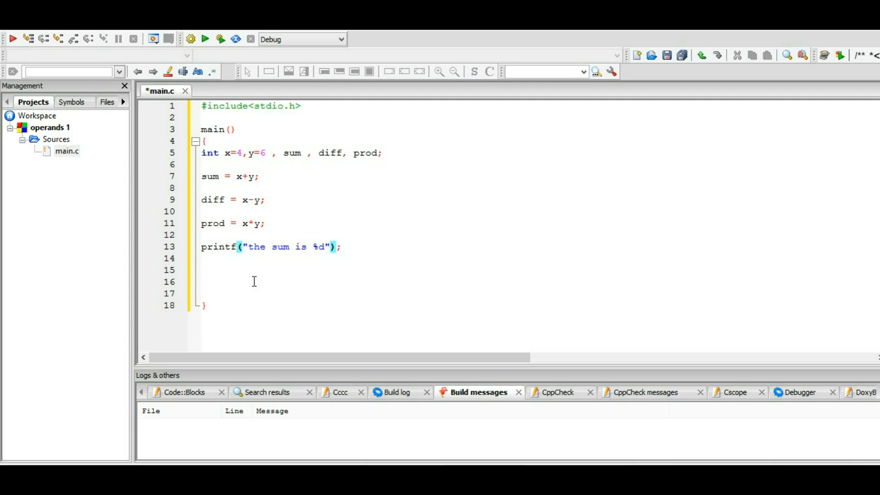
pyautogui.write(',')
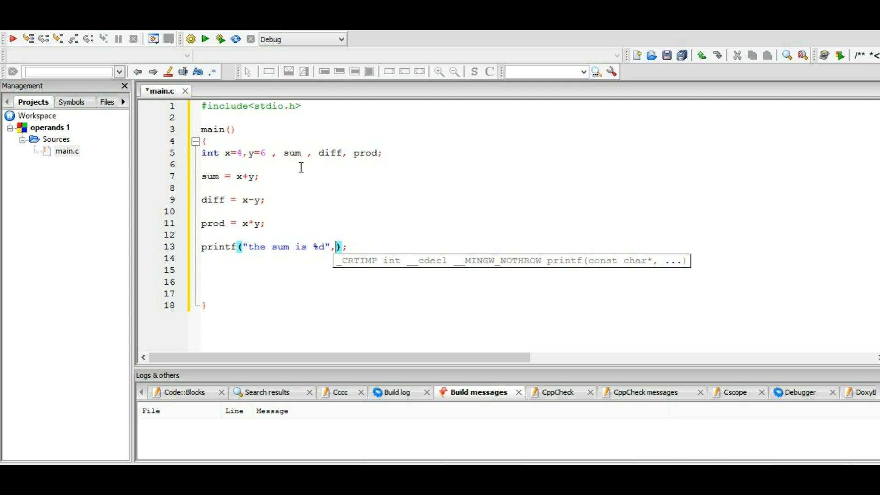
pyautogui.moveTo(338, 166)
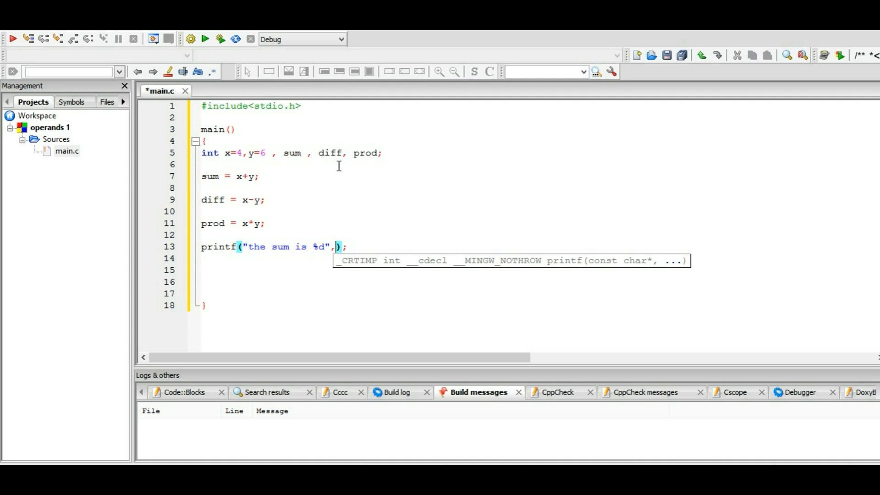
pyautogui.moveTo(331, 260)
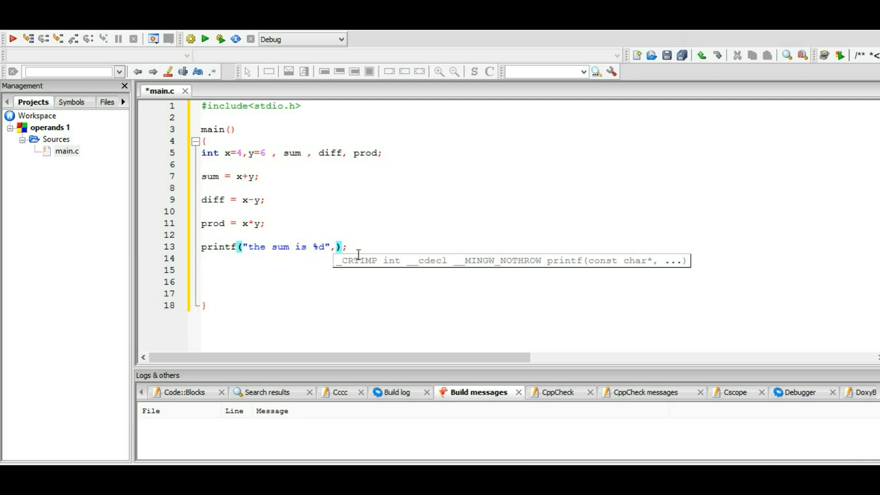
pyautogui.moveTo(339, 301)
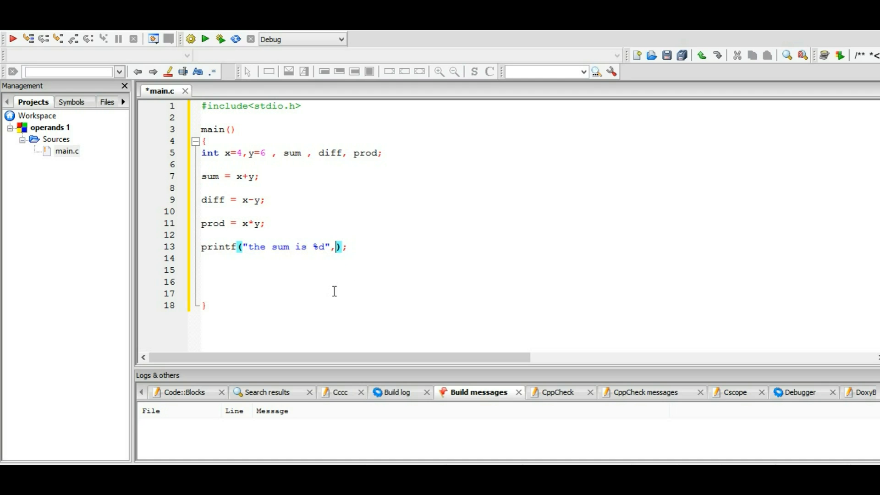
pyautogui.moveTo(307, 429)
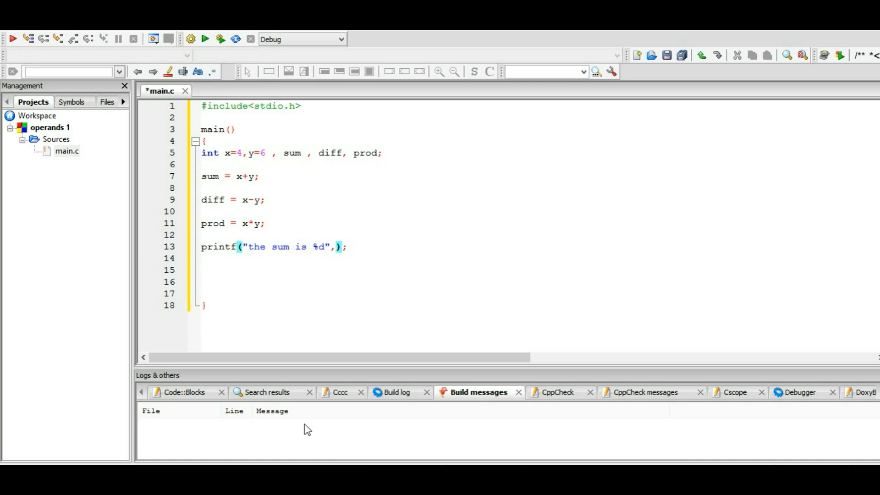
pyautogui.write('sum')
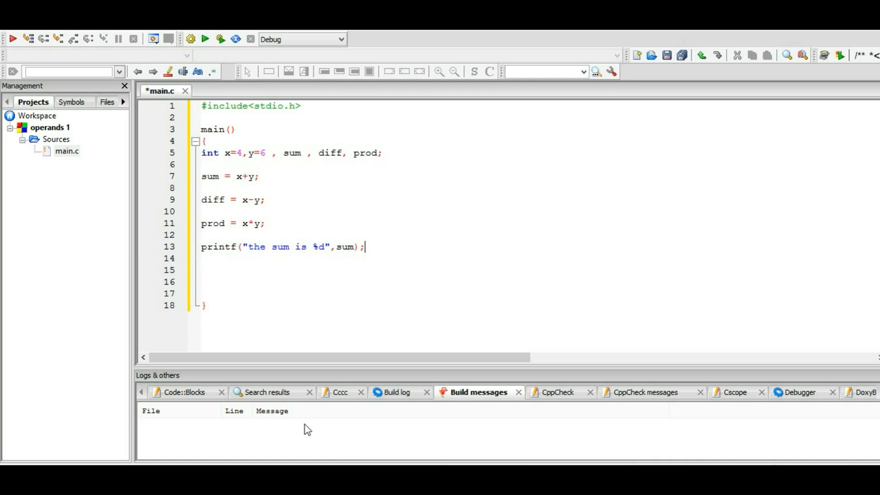
pyautogui.moveTo(217, 253)
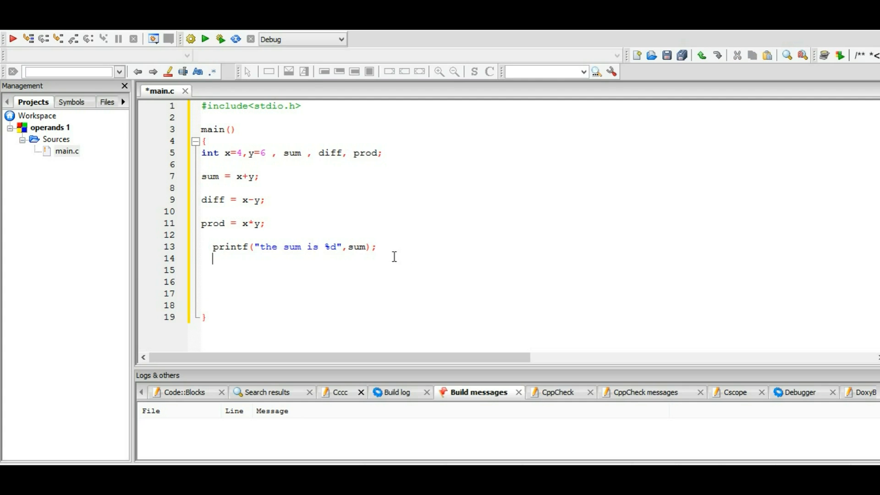
# Duplicate the printf line twice and edit the first copy to report 'the difference is %d' with diff
pyautogui.write('printf("the sum is %d",sum);')
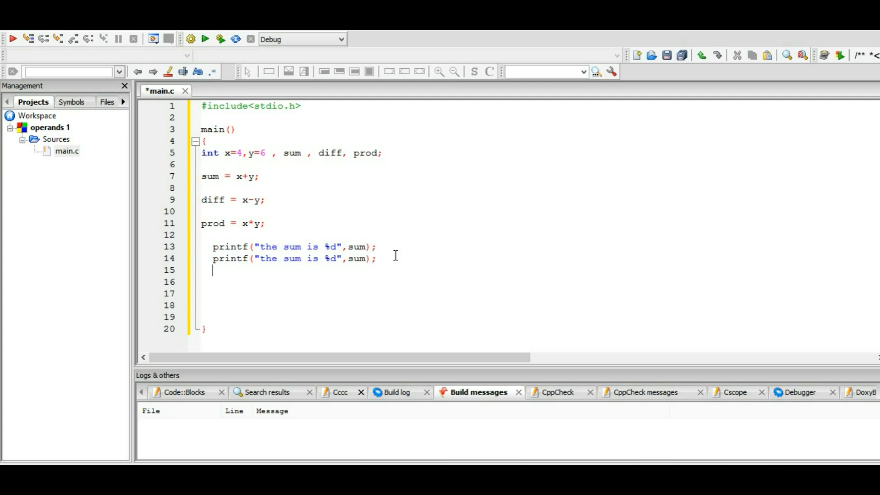
pyautogui.write('printf("the sum is %d",sum);')
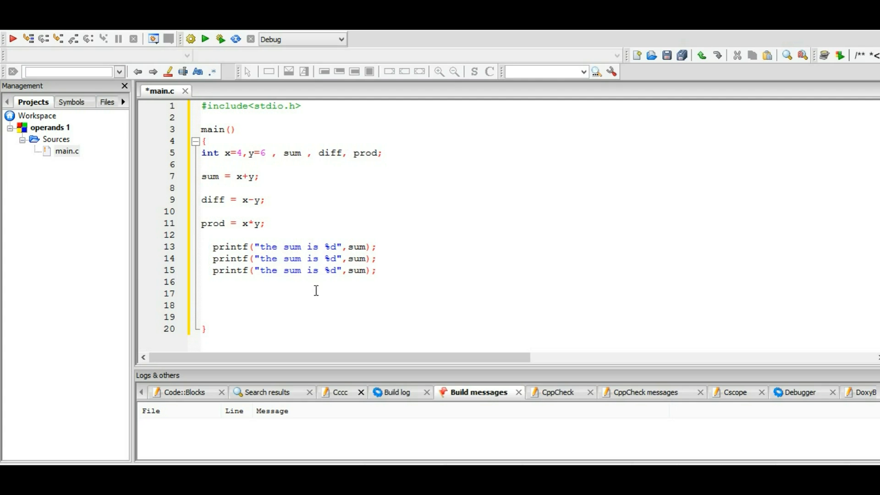
pyautogui.moveTo(304, 286)
pyautogui.write('differen')
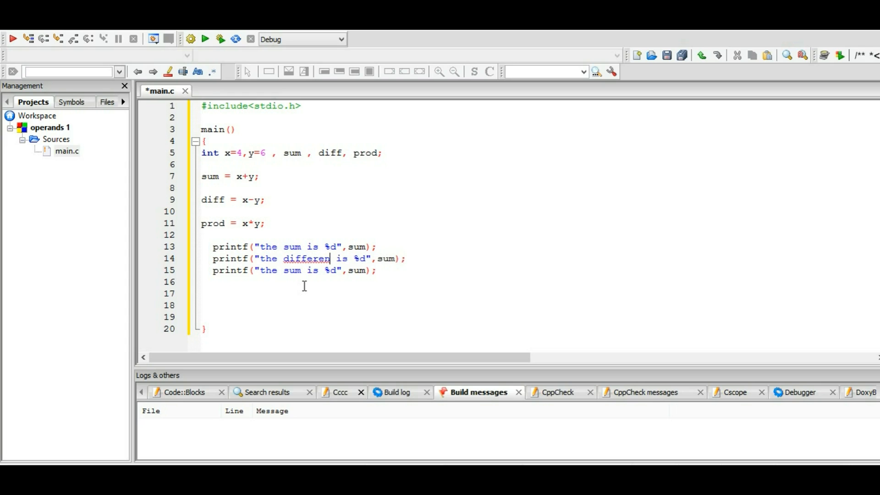
pyautogui.write('ce')
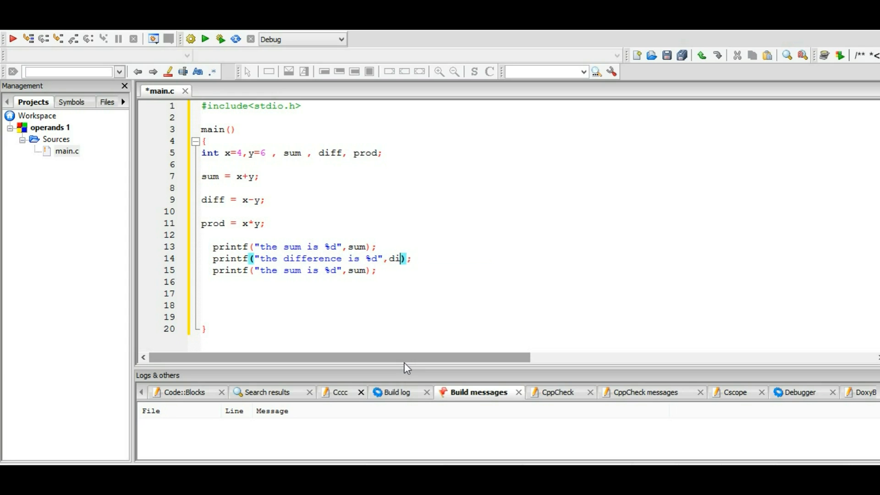
pyautogui.write('ff')
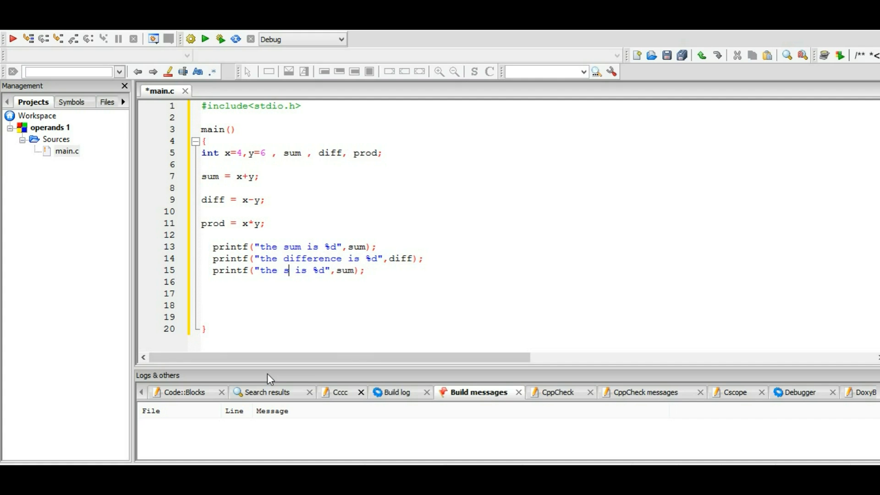
# Edit the second copy to report 'the product is %d' with prod
pyautogui.write('rod')
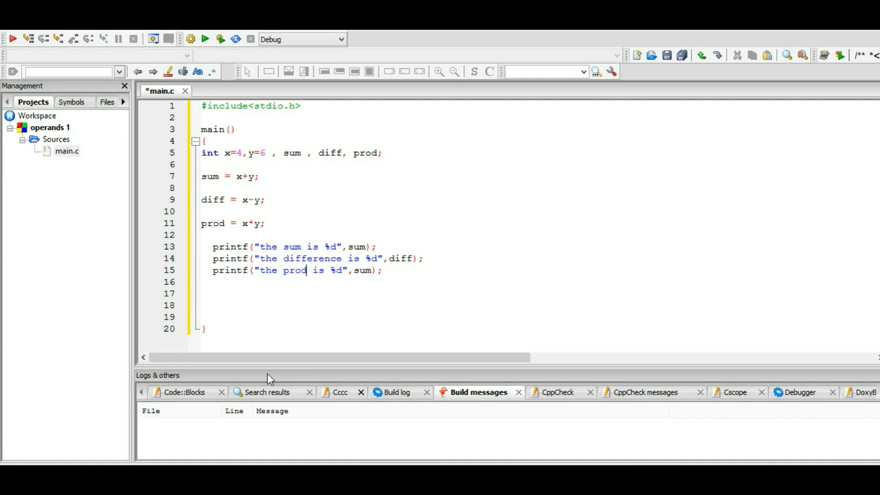
pyautogui.moveTo(376, 280)
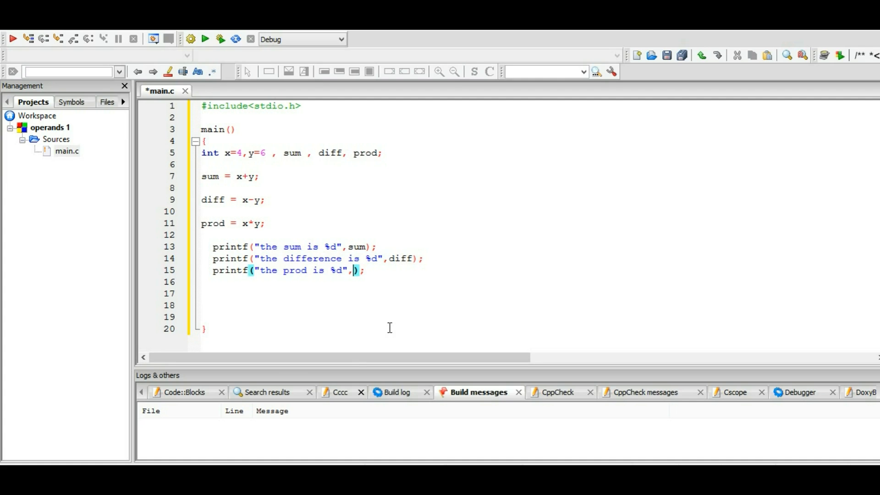
pyautogui.write('prod')
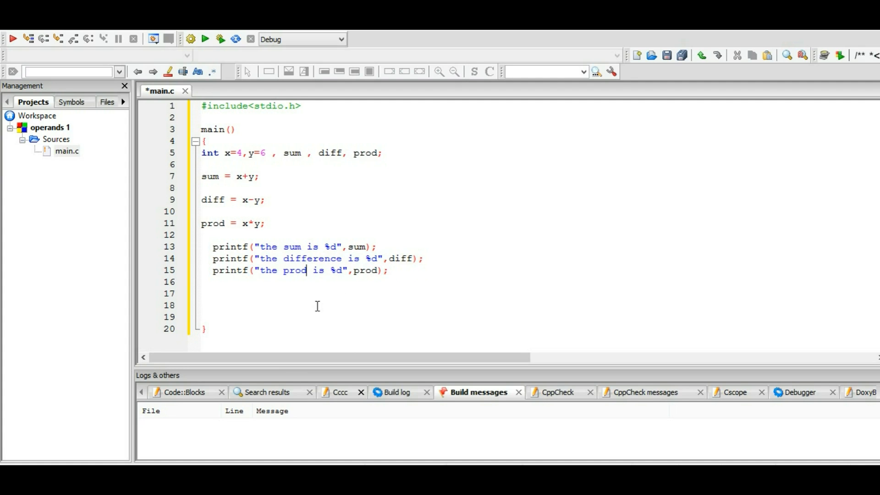
pyautogui.write('uct')
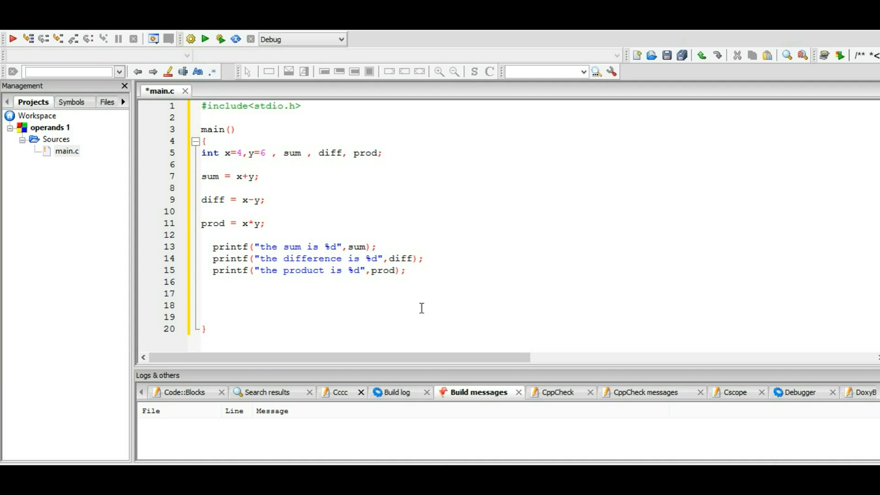
pyautogui.moveTo(387, 273)
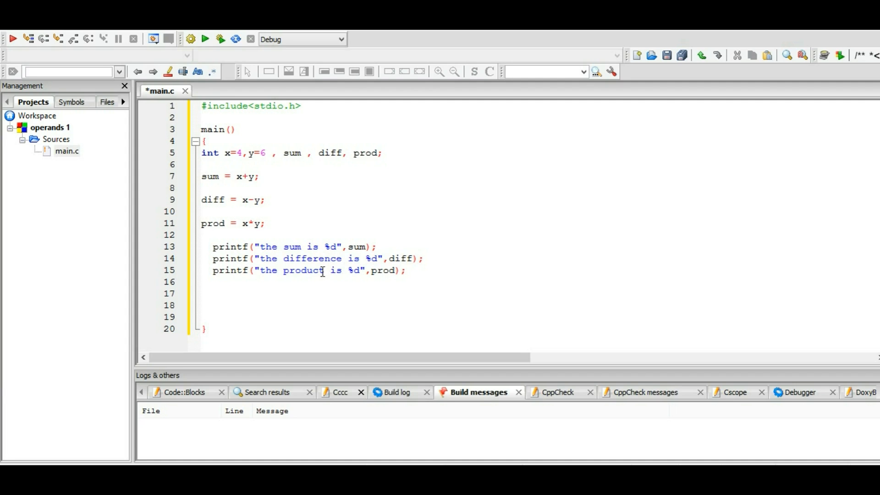
pyautogui.click(324, 270)
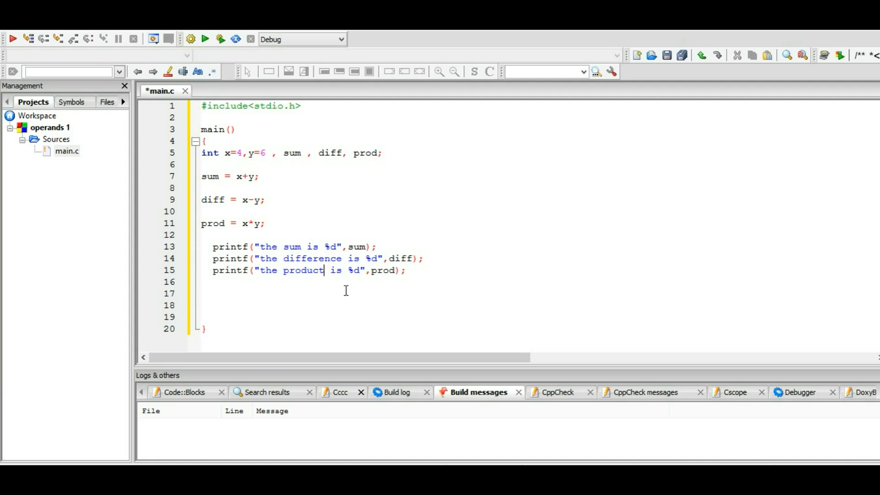
pyautogui.moveTo(355, 284)
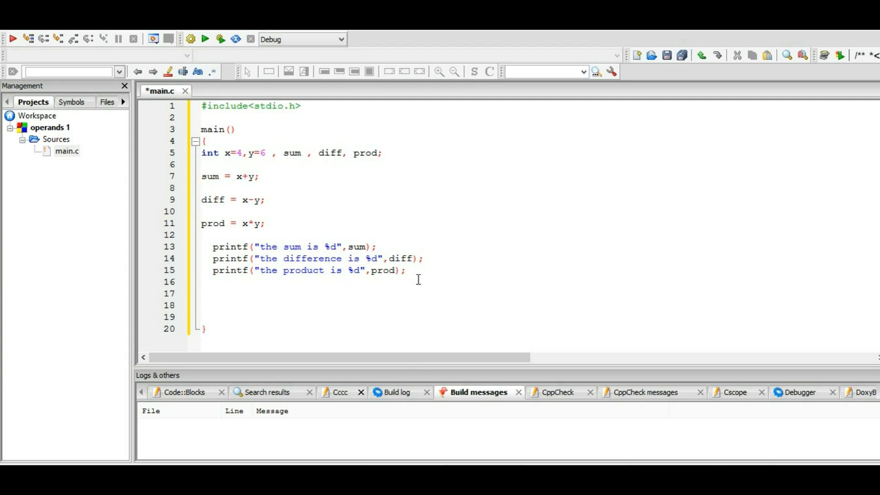
# End main with return 0; and build-and-run, seeing sum, difference and product run together
pyautogui.write('re')
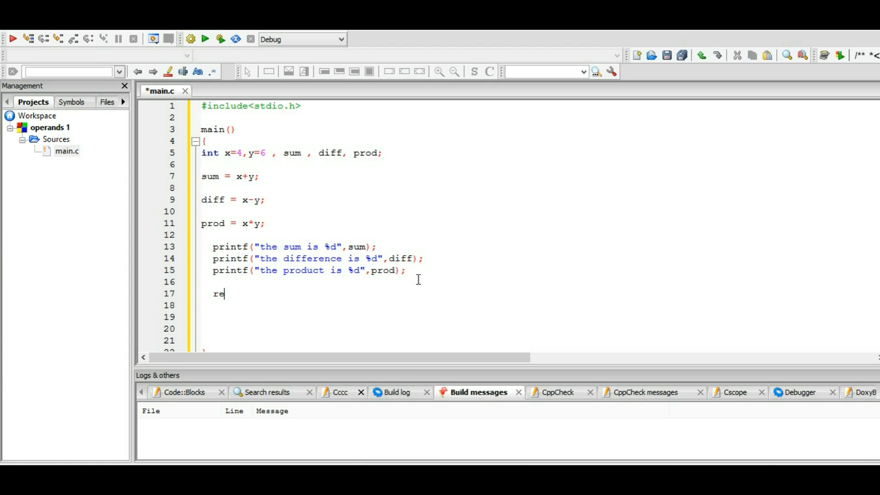
pyautogui.write('turn')
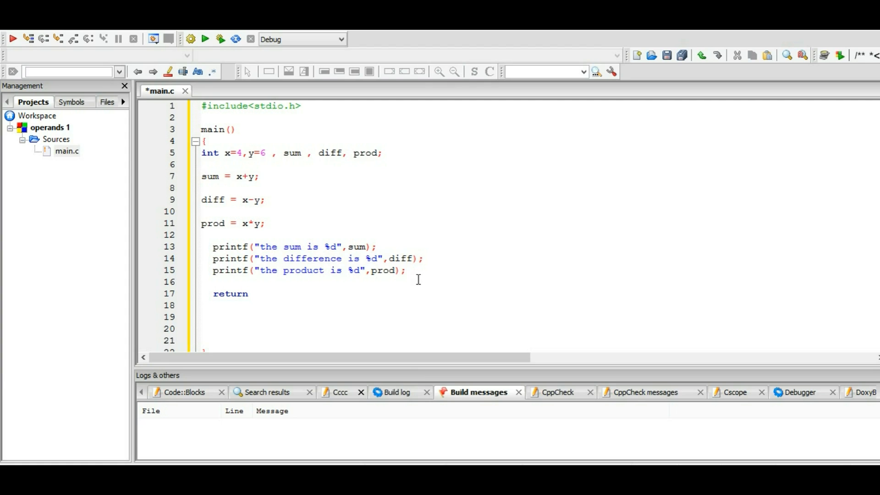
pyautogui.write('0;')
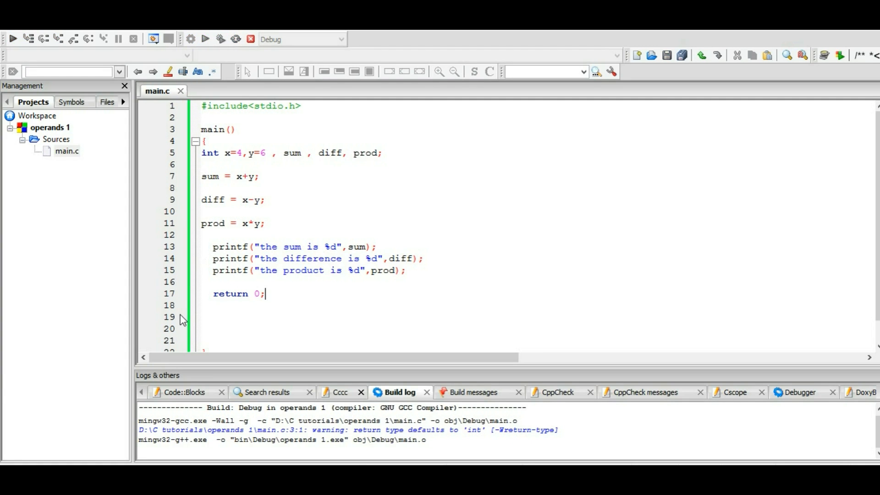
pyautogui.click(205, 39)
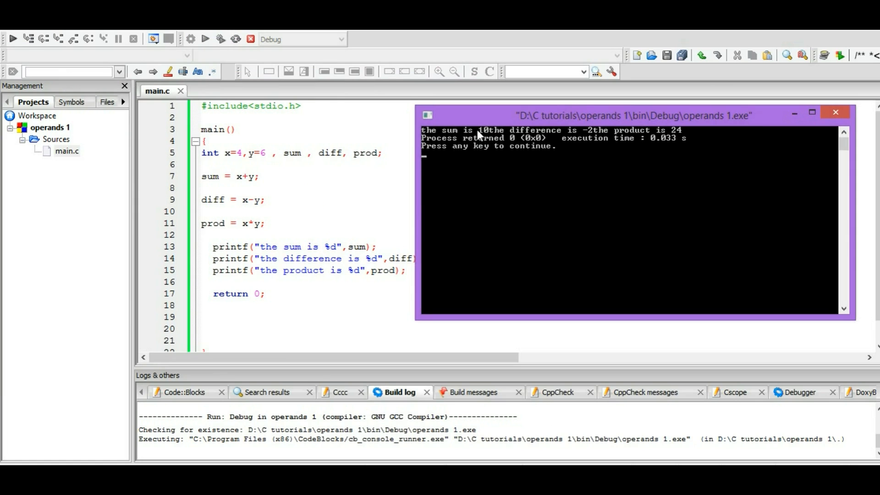
pyautogui.moveTo(522, 141)
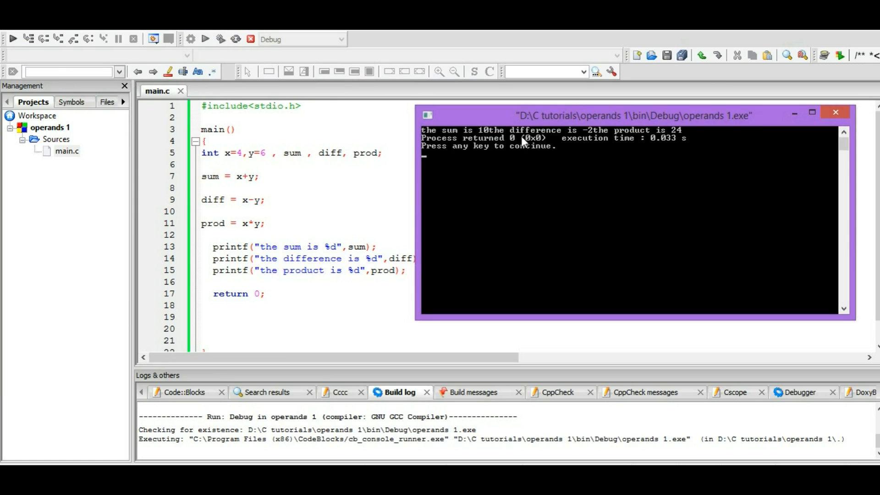
pyautogui.moveTo(484, 144)
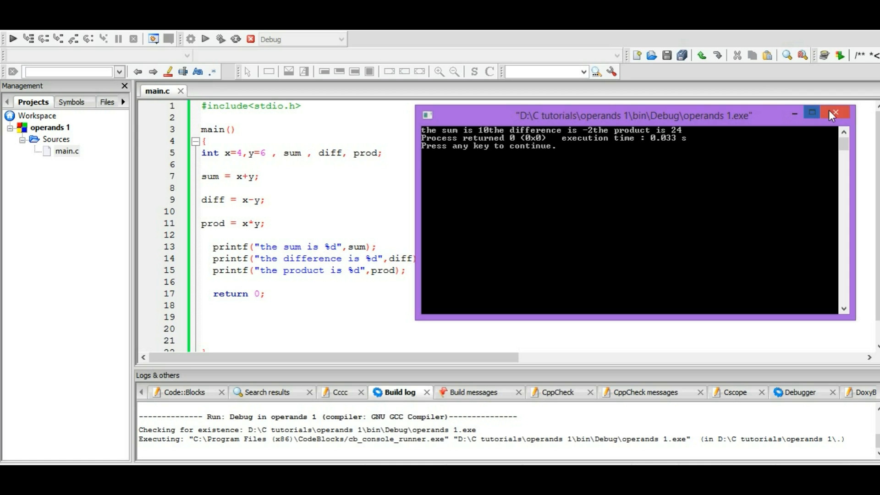
# Append \n to each printf format string so results print on separate lines
pyautogui.click(836, 113)
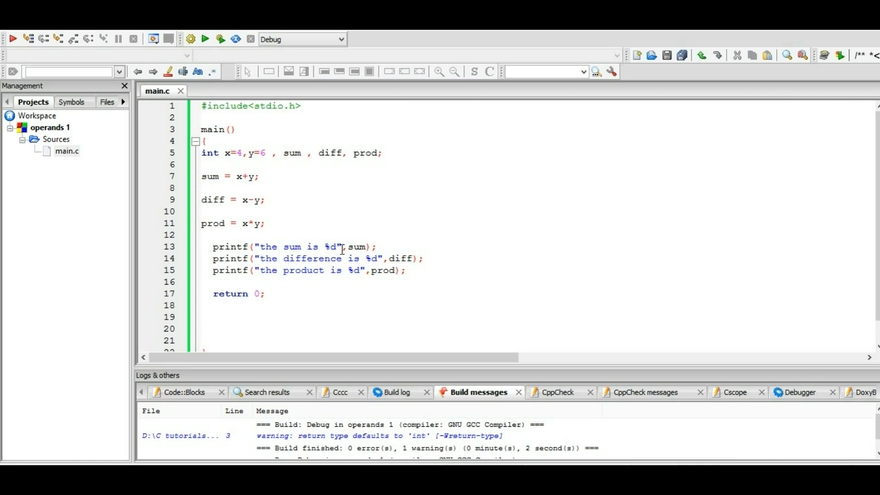
pyautogui.write('\\n')
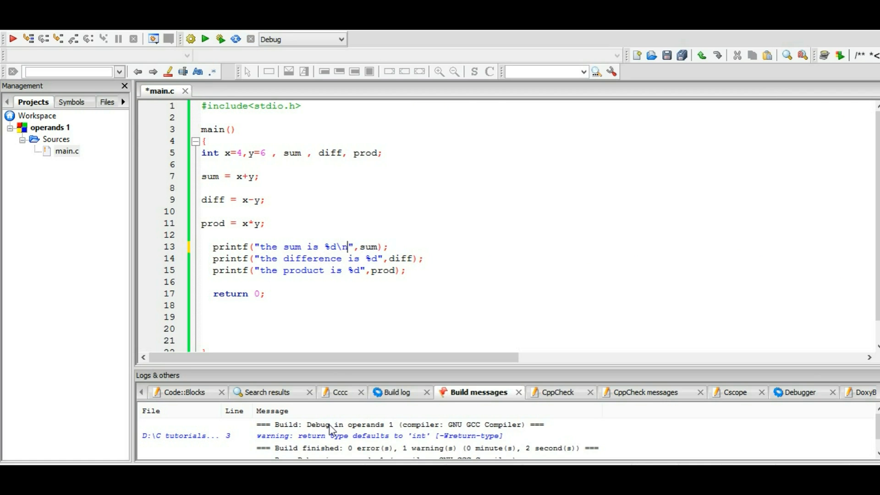
pyautogui.click(374, 258)
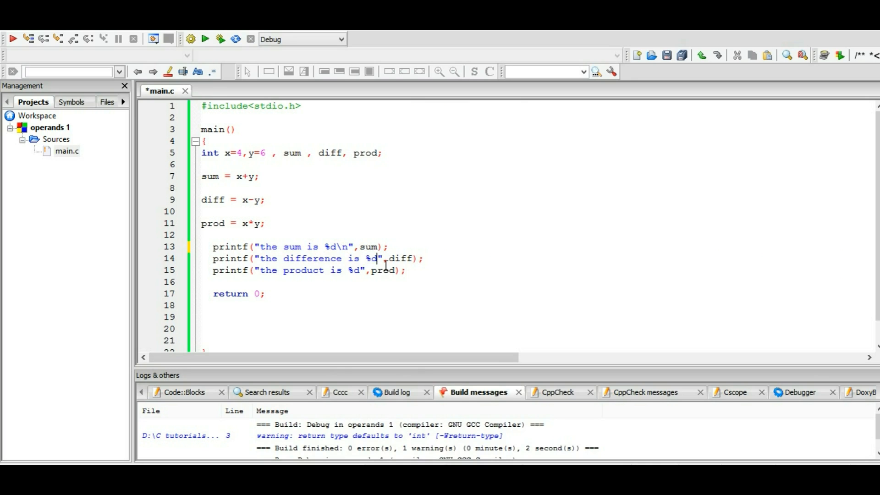
pyautogui.write('\\n')
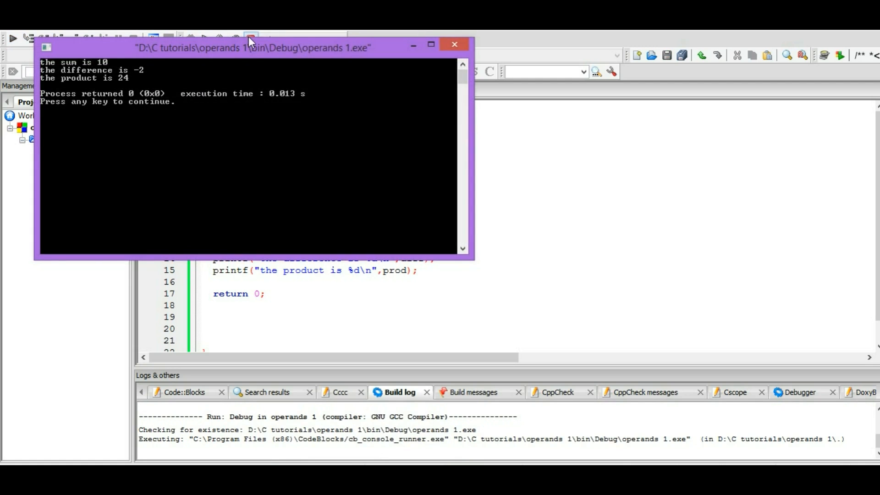
# Move the output window aside, delete the three separate printf lines and begin a new statement
pyautogui.moveTo(249, 47); pyautogui.dragTo(665, 94)
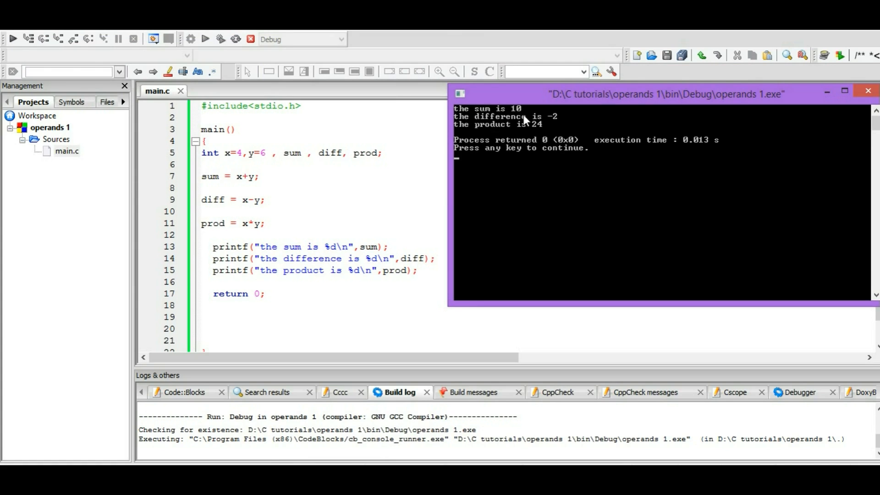
pyautogui.moveTo(796, 135)
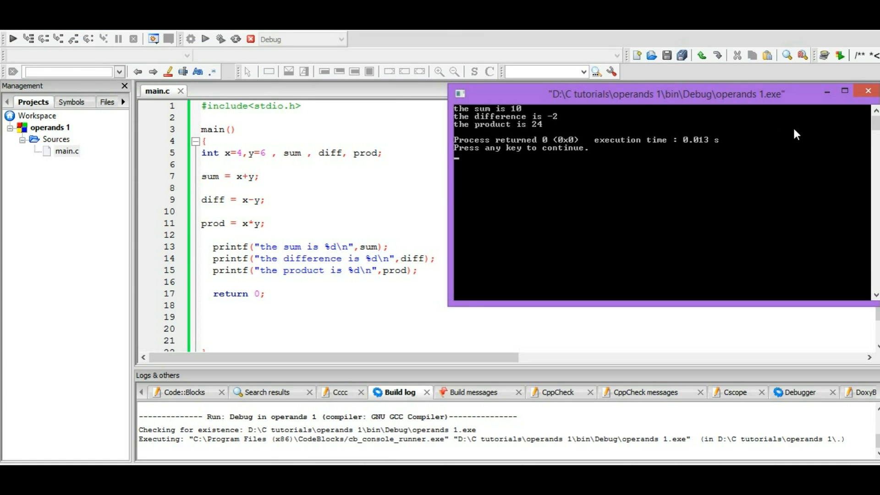
pyautogui.moveTo(602, 129)
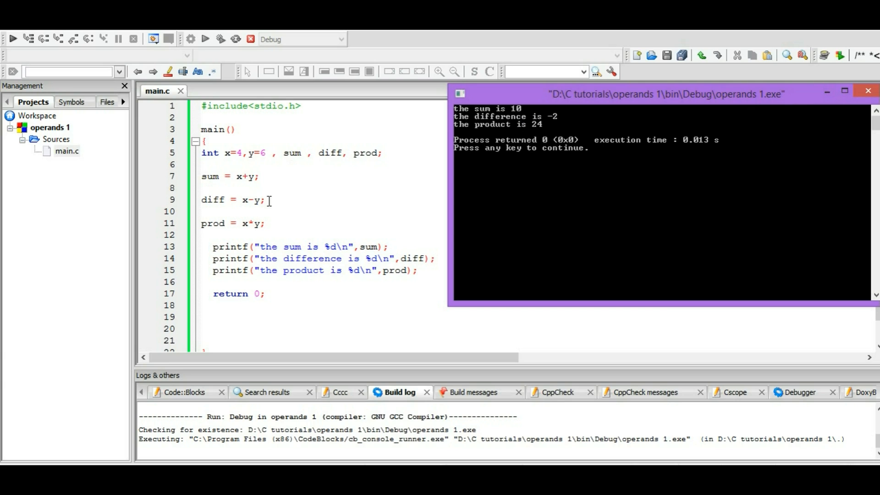
pyautogui.moveTo(254, 176)
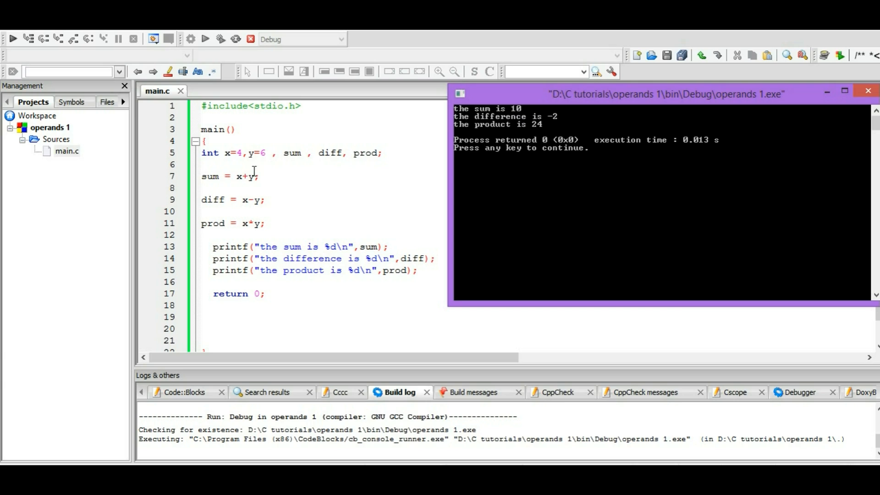
pyautogui.moveTo(264, 164)
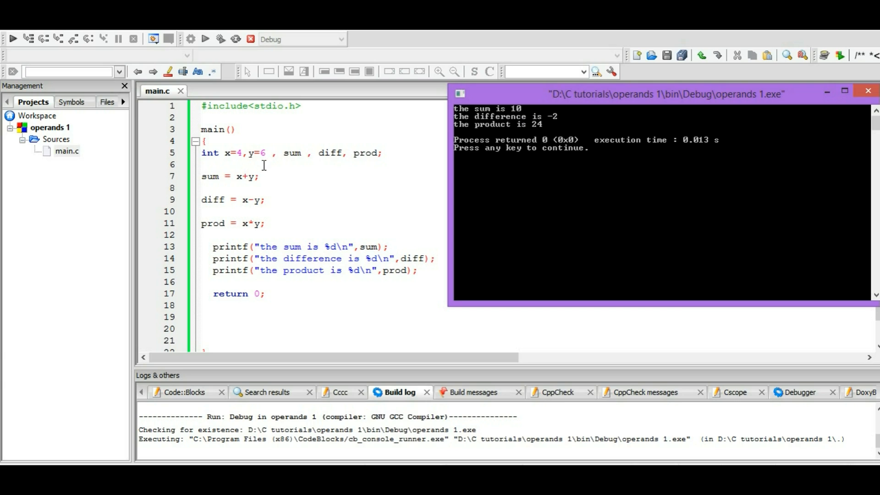
pyautogui.moveTo(253, 214)
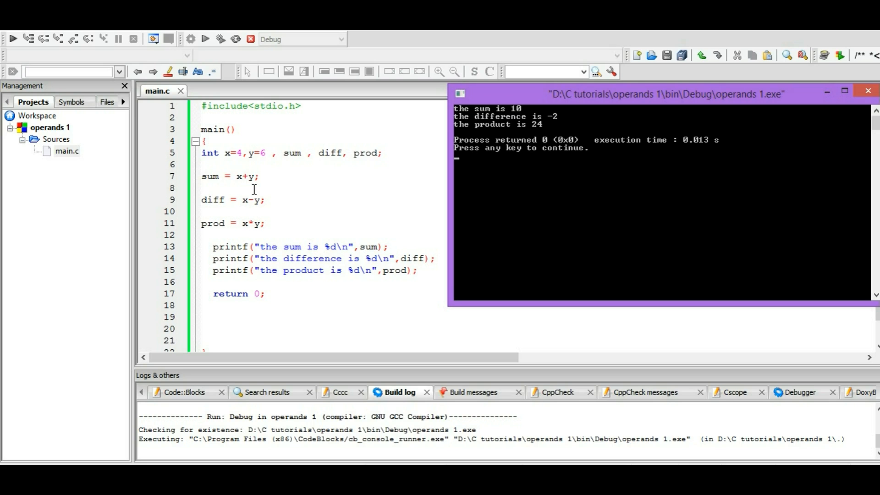
pyautogui.moveTo(526, 142)
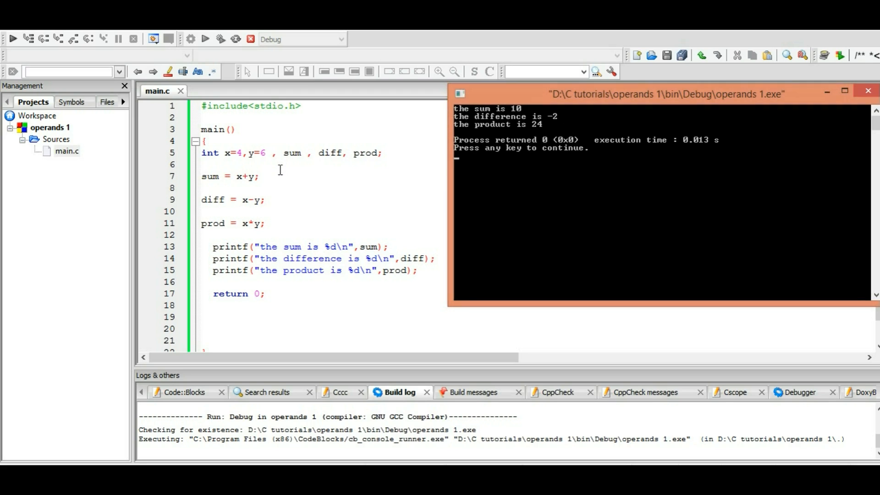
pyautogui.moveTo(537, 197)
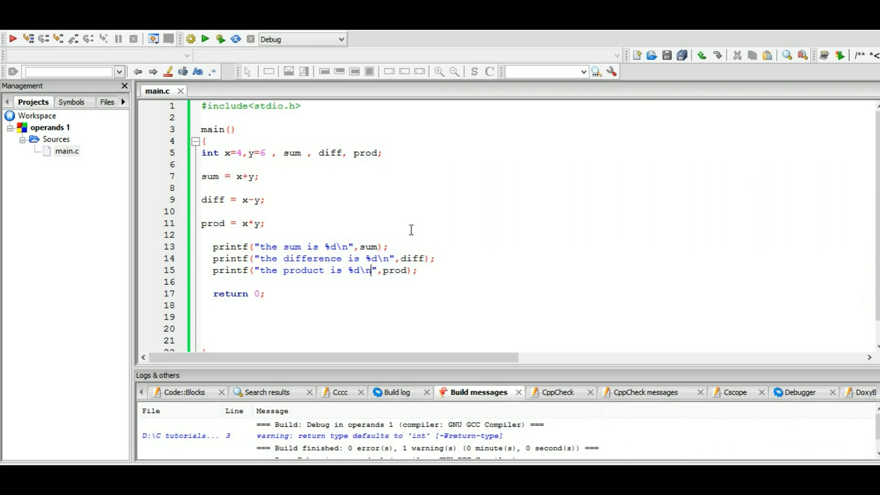
pyautogui.moveTo(442, 282)
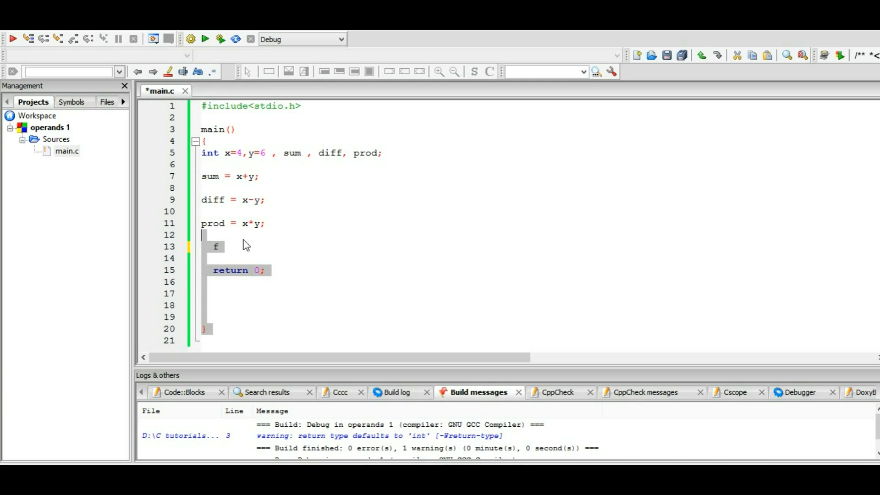
pyautogui.press('BackSpace')
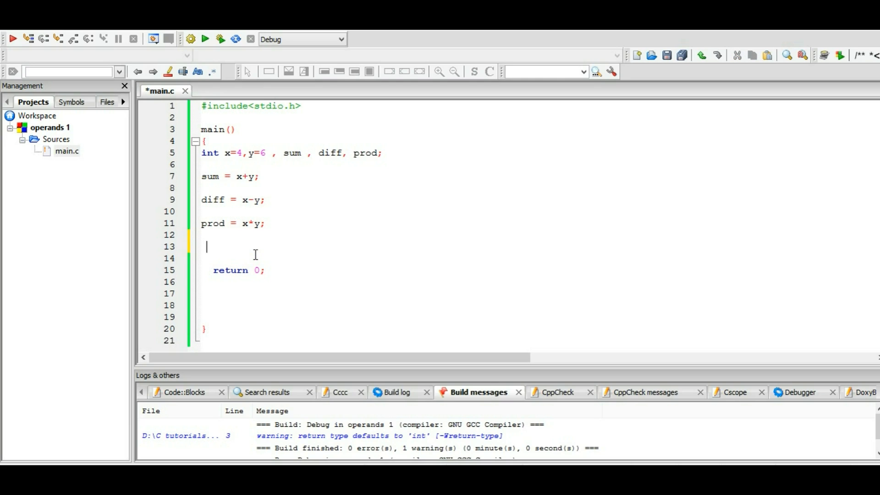
pyautogui.write('pr')
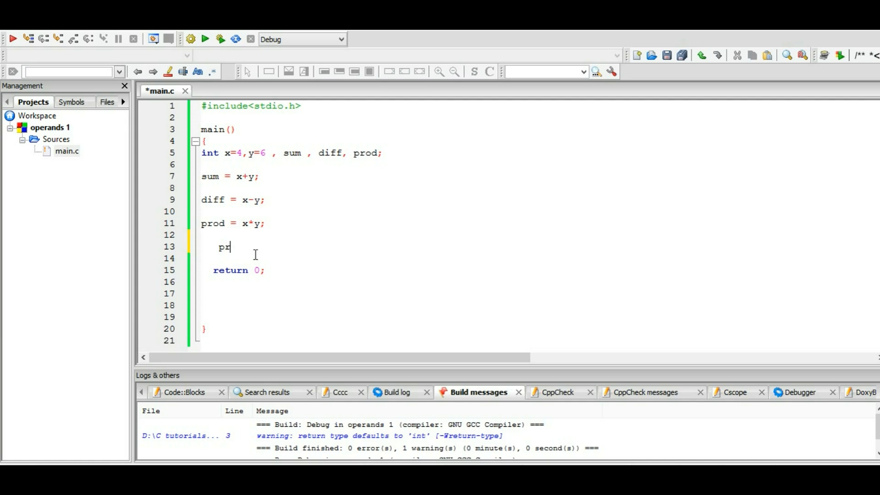
# Write a combined printf format string starting "the sum is %d\nthe product is %d\n"
pyautogui.write('intf(')
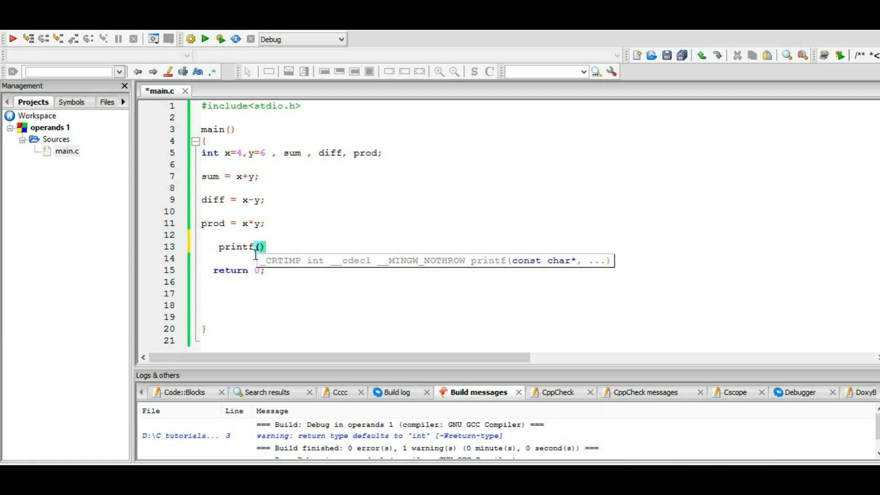
pyautogui.write('"')
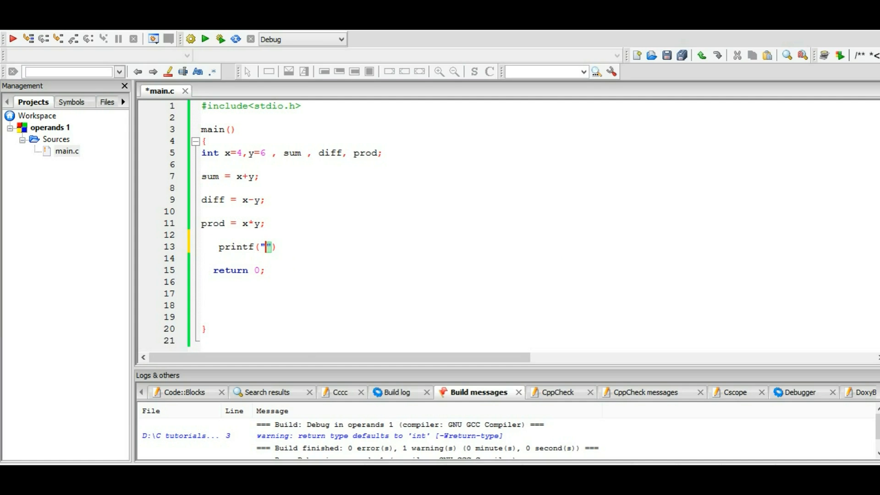
pyautogui.write('the sum')
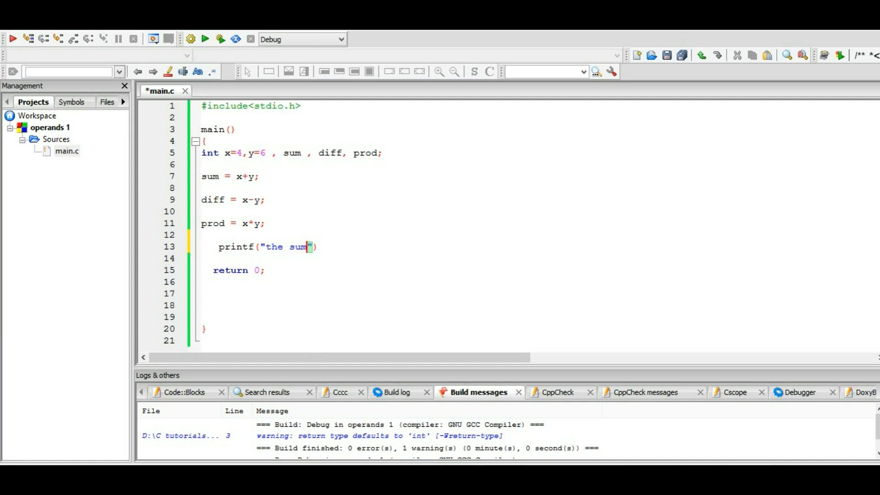
pyautogui.write('is')
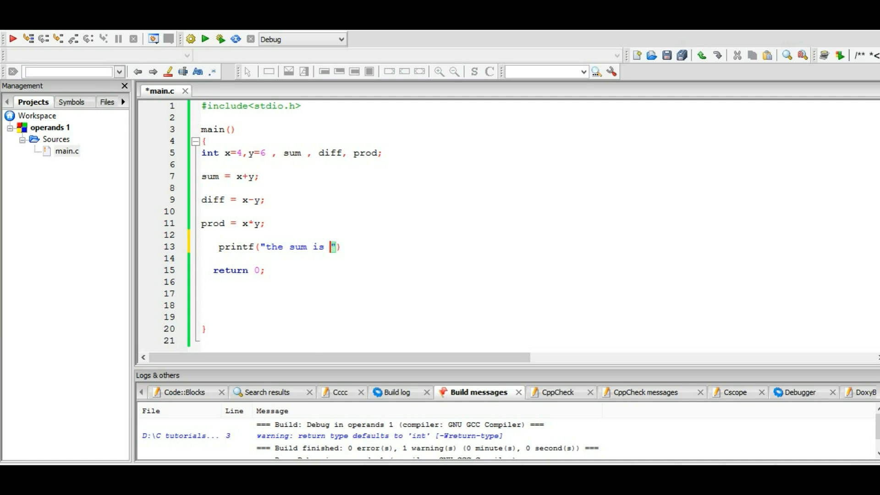
pyautogui.write('%d')
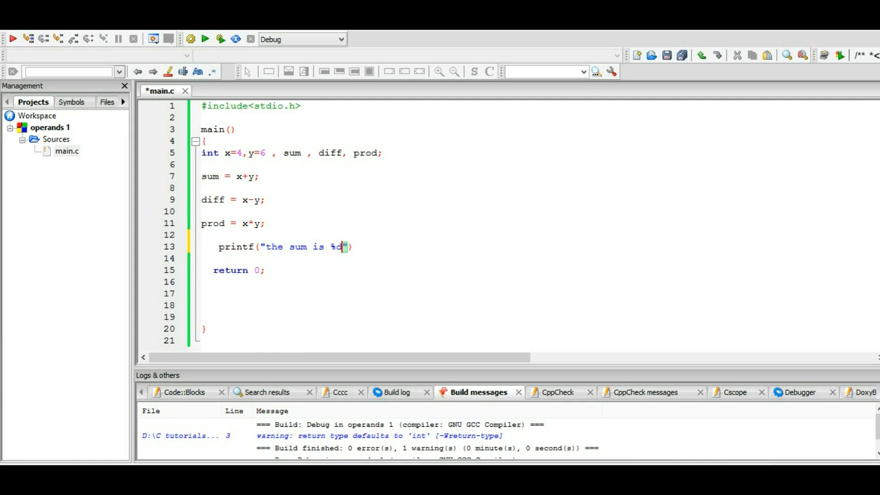
pyautogui.write('\\nthe p')
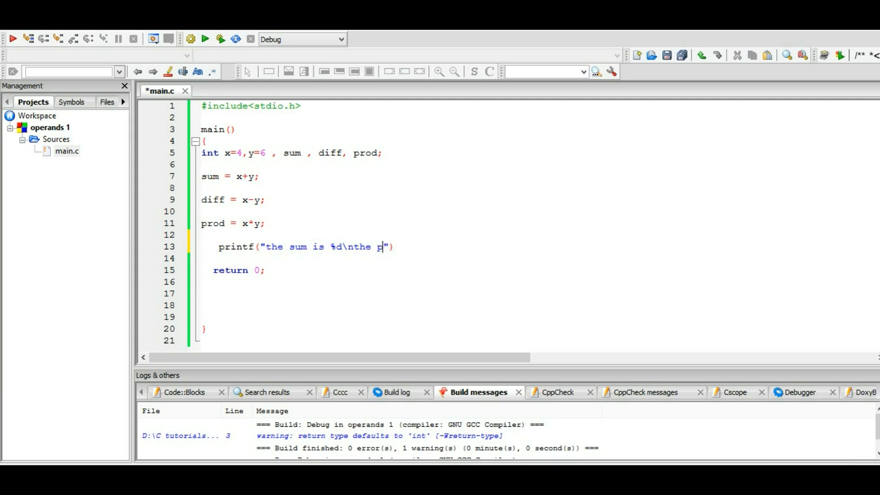
pyautogui.write('roduct')
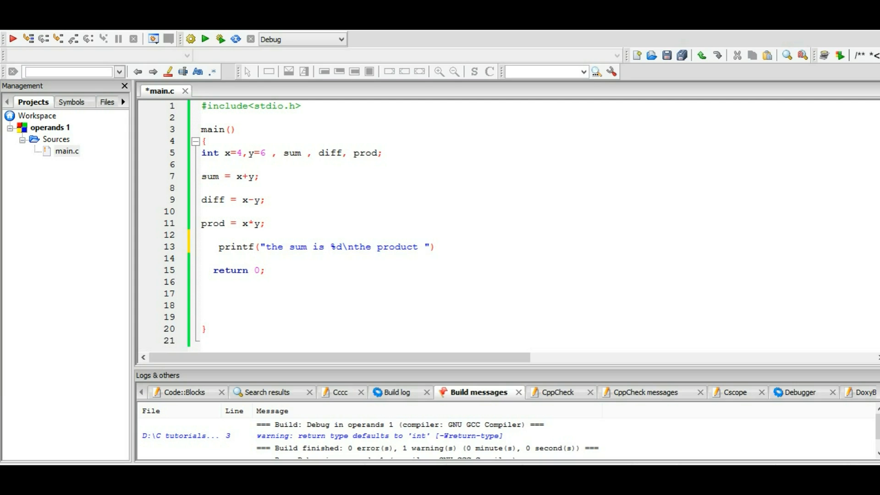
pyautogui.write('is %d')
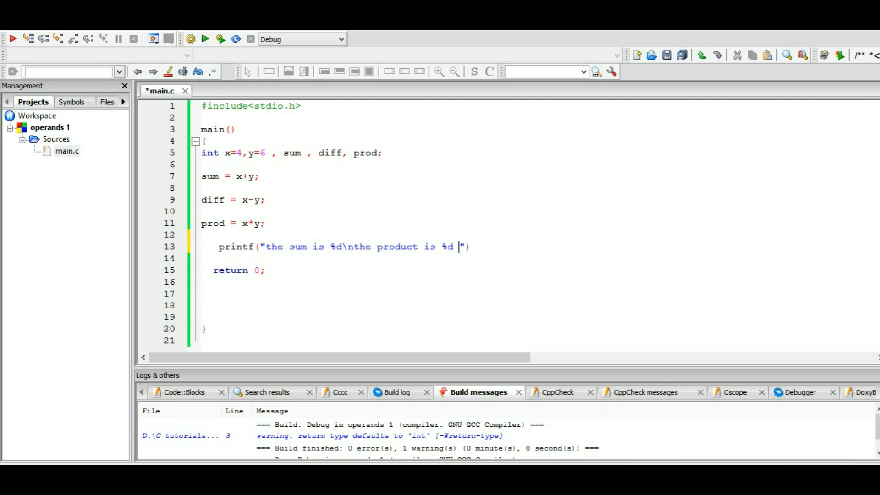
pyautogui.write('\\n')
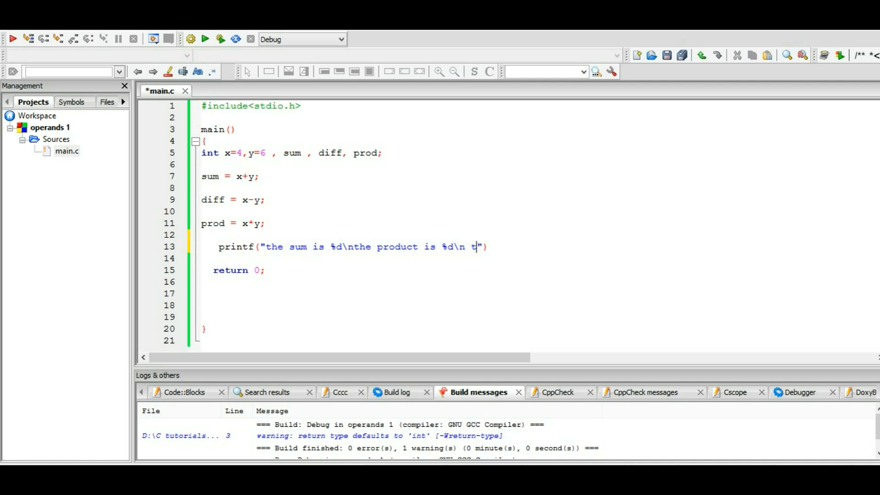
# Finish the format string with "the difference is %d\n" and a comma before the arguments
pyautogui.write('he')
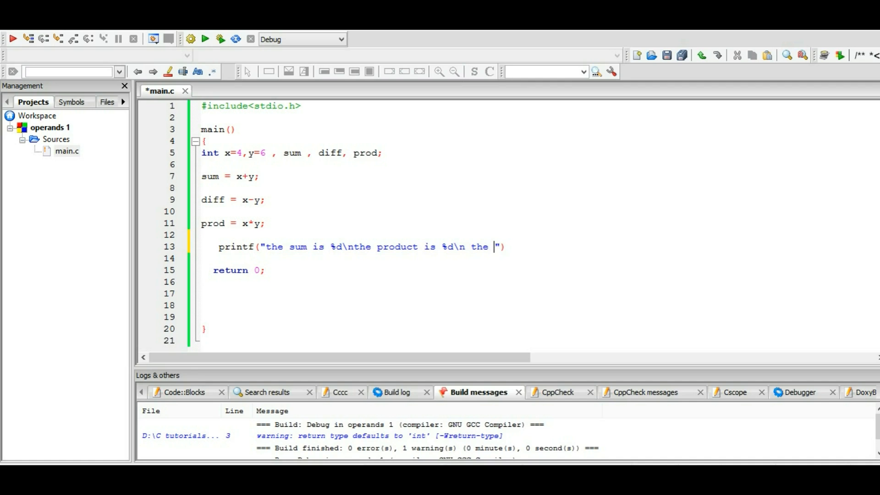
pyautogui.write('d')
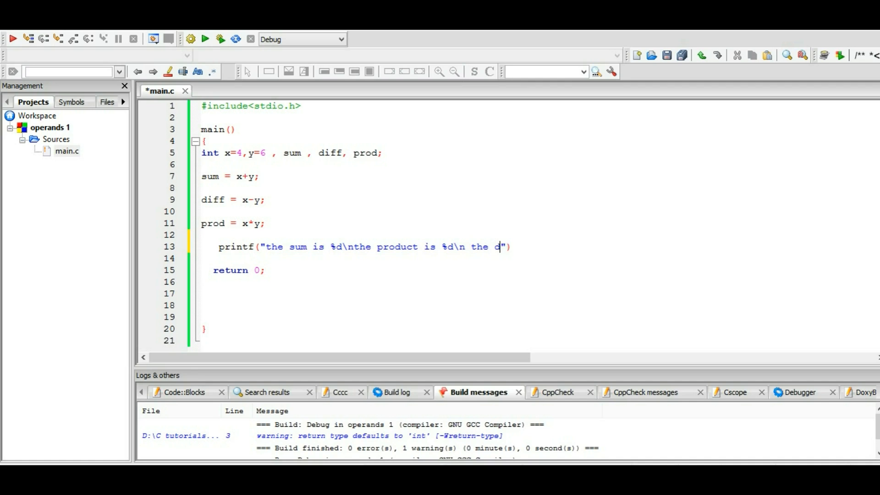
pyautogui.write('ifference is')
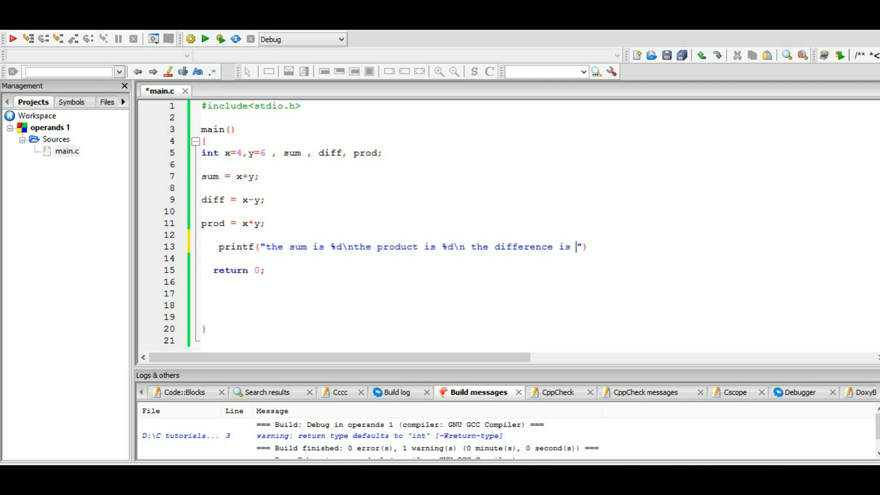
pyautogui.write('%d')
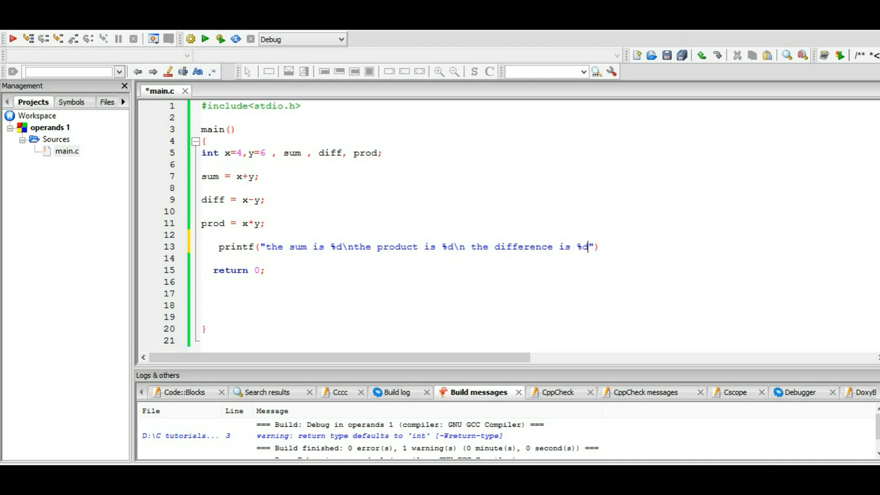
pyautogui.write('\\n')
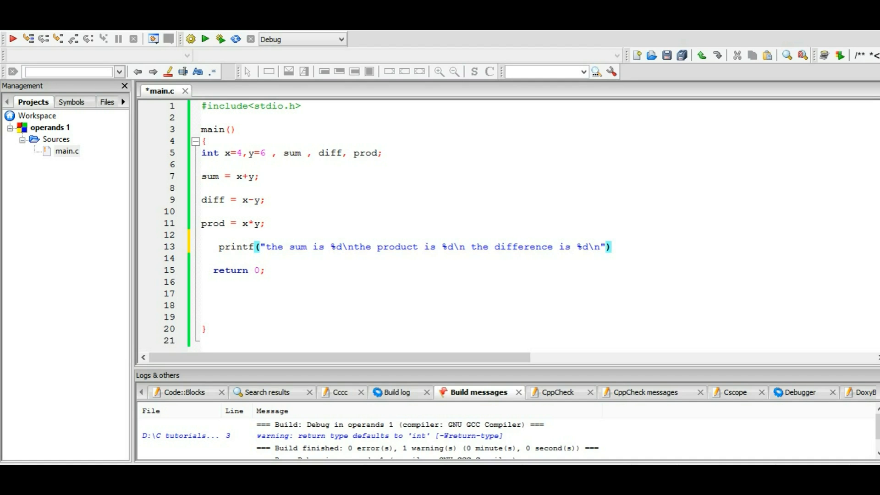
pyautogui.write(',')
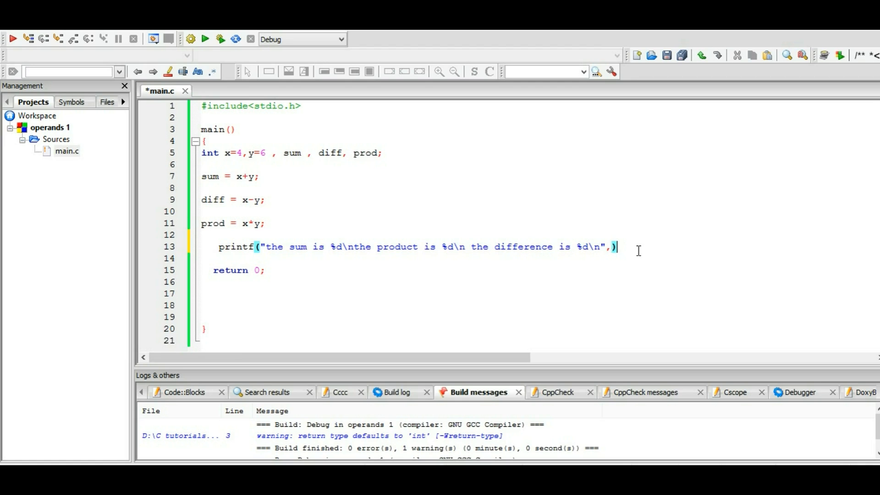
# Pass sum, prod, diff as the three arguments, completing the single printf statement
pyautogui.write(';')
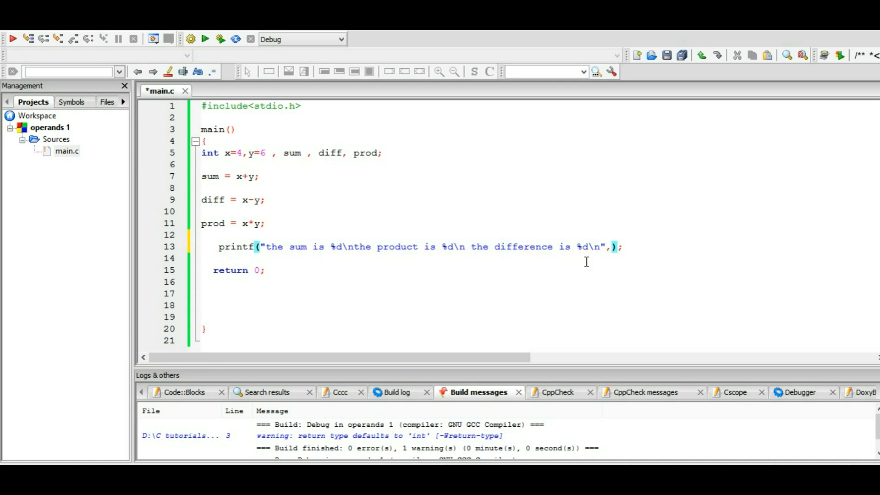
pyautogui.moveTo(606, 312)
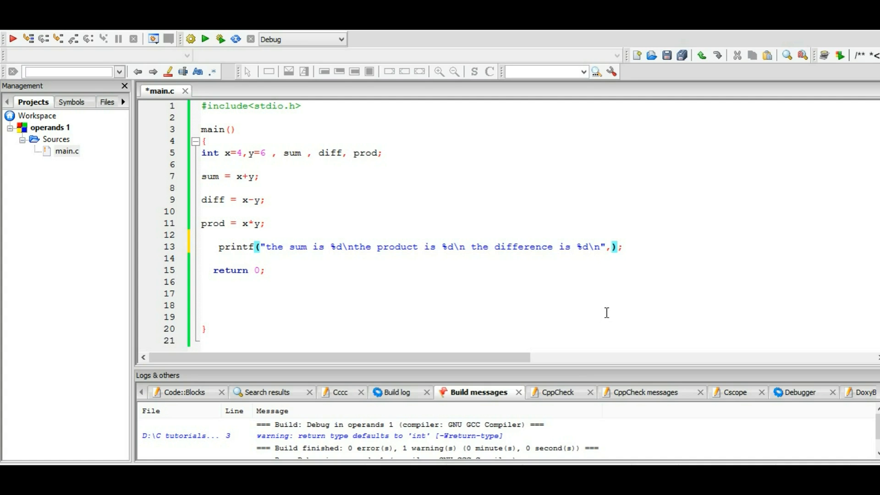
pyautogui.moveTo(559, 343)
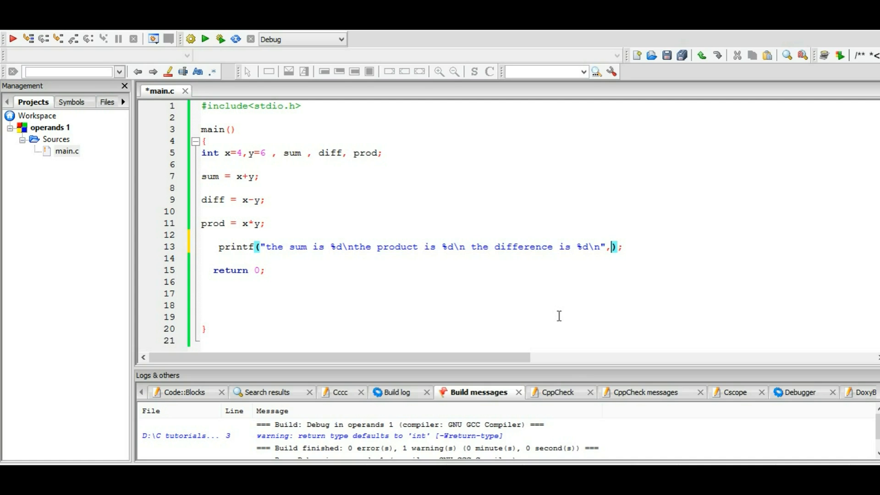
pyautogui.moveTo(600, 296)
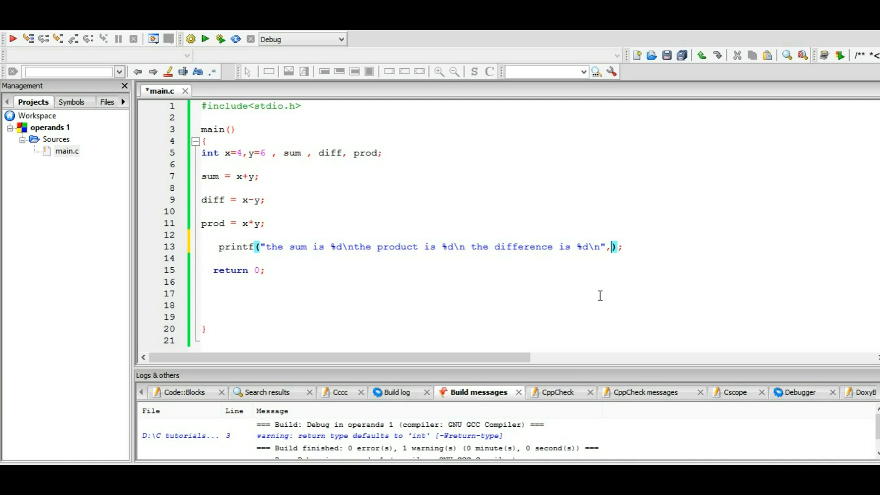
pyautogui.moveTo(347, 264)
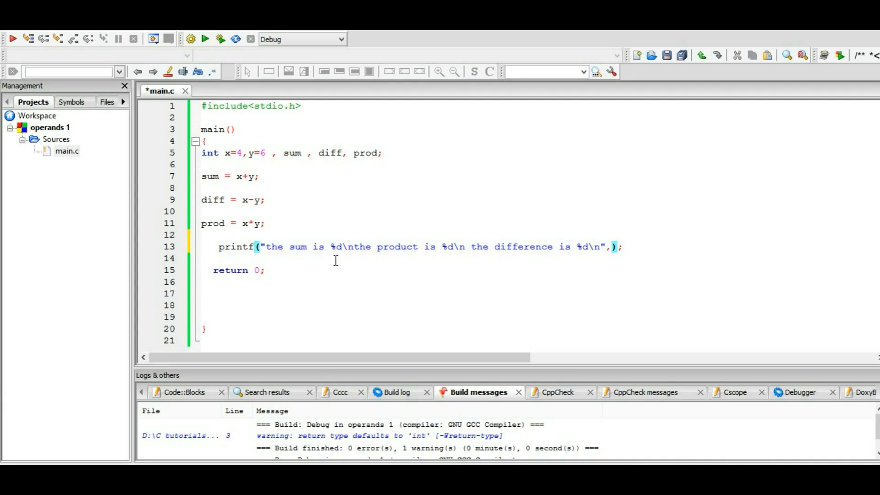
pyautogui.moveTo(428, 304)
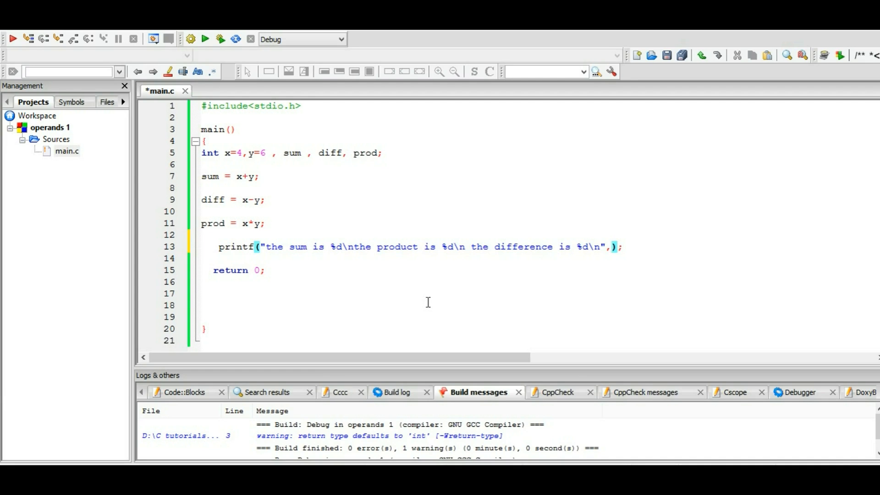
pyautogui.write('sum')
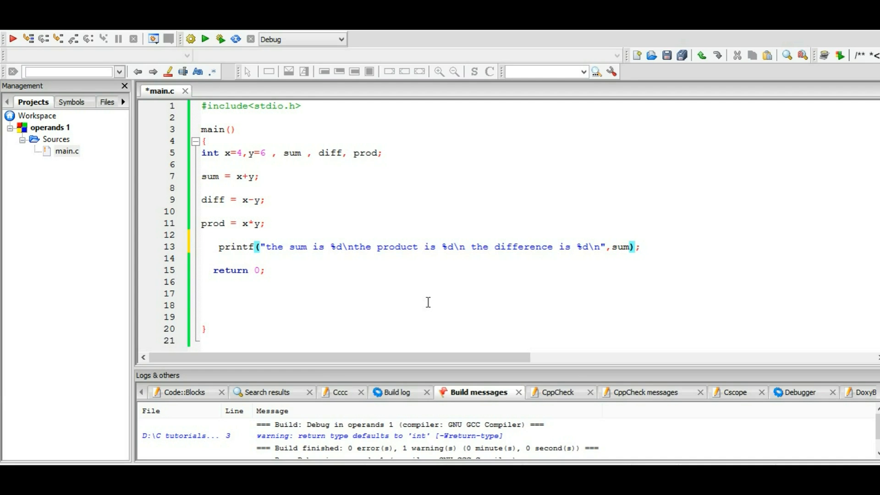
pyautogui.write(',')
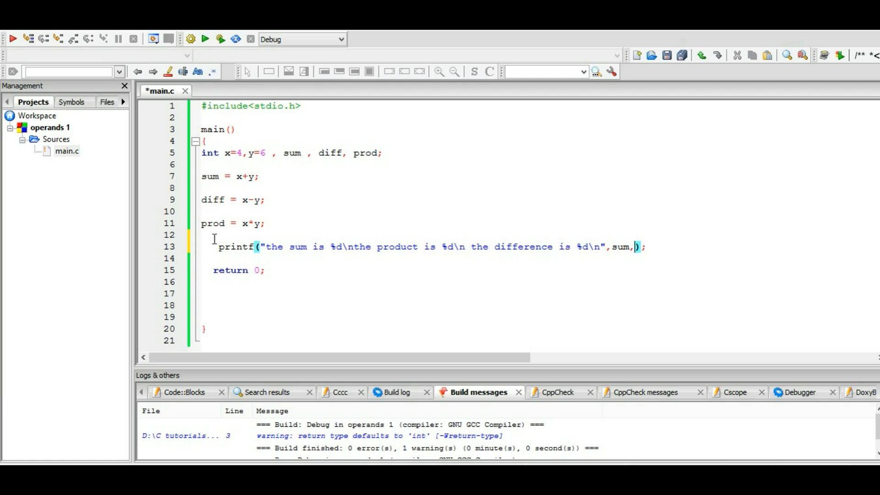
pyautogui.moveTo(222, 223)
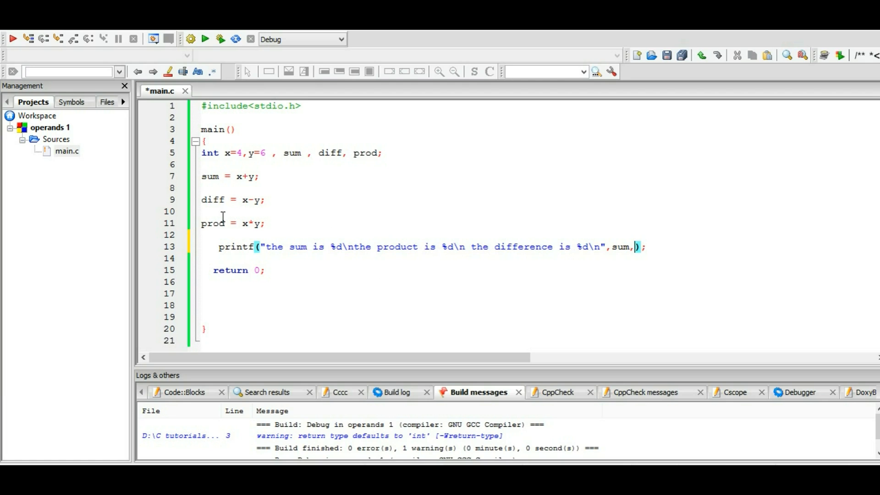
pyautogui.moveTo(241, 225)
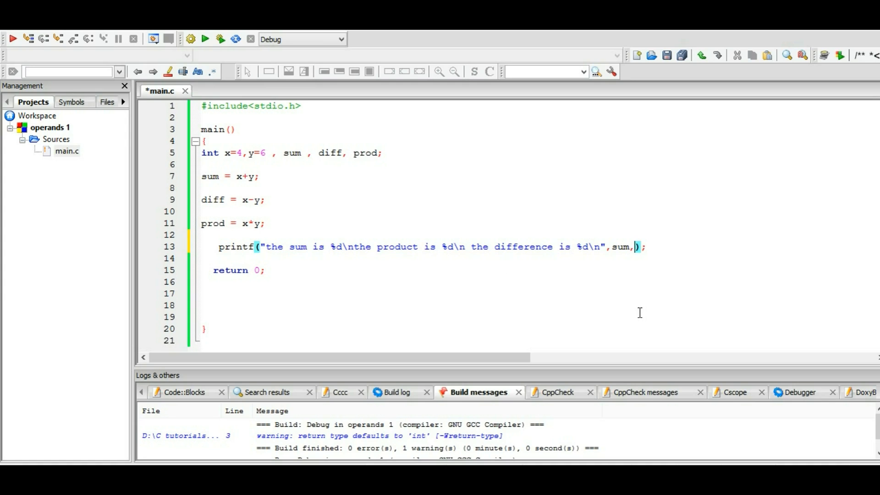
pyautogui.write('pr')
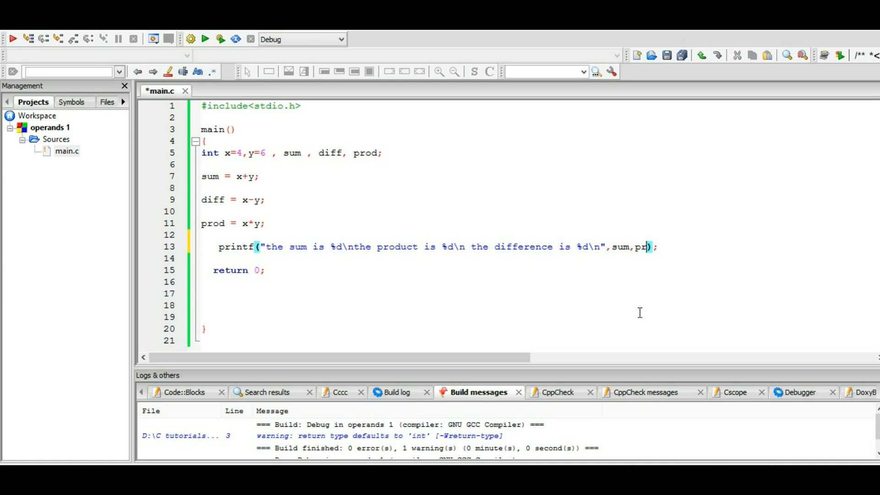
pyautogui.write('od,')
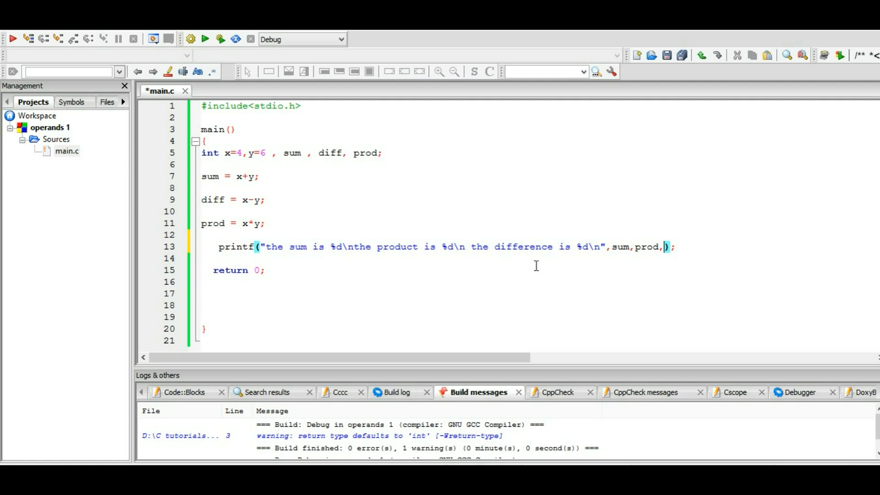
pyautogui.moveTo(102, 235)
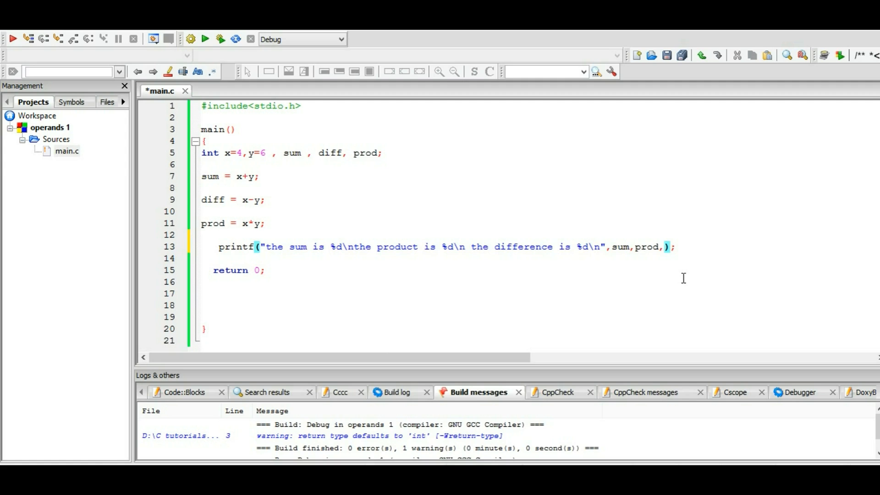
pyautogui.write('diff')
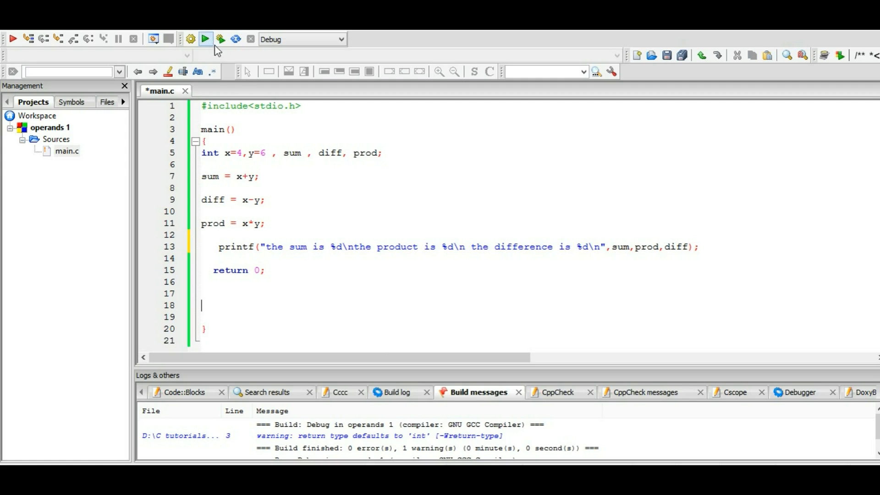
# Build and run; the console prints sum 10, product 24 and difference -2 on separate lines
pyautogui.click(206, 38)
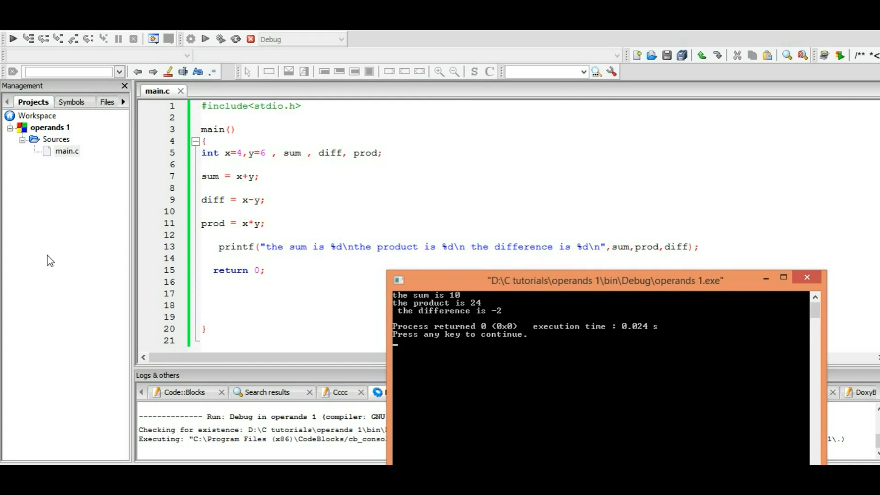
pyautogui.moveTo(452, 305)
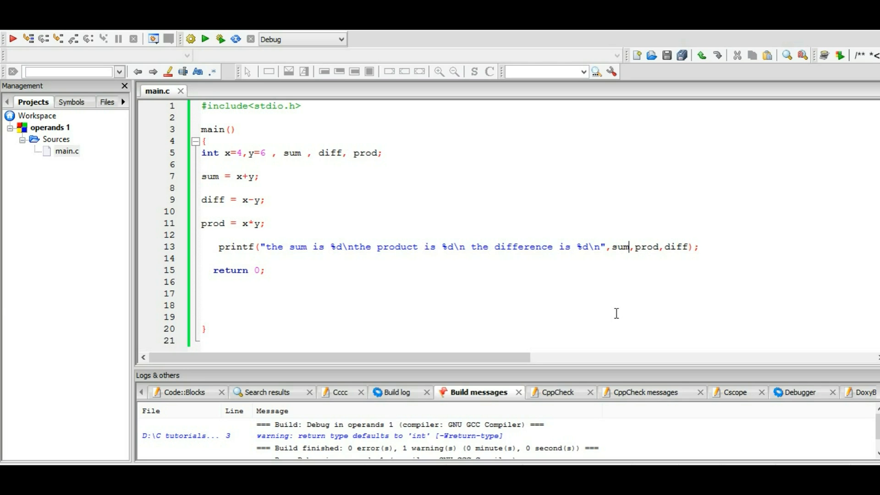
# Swap the first two printf arguments so they read prod, sum, diff
pyautogui.press('Backspace')
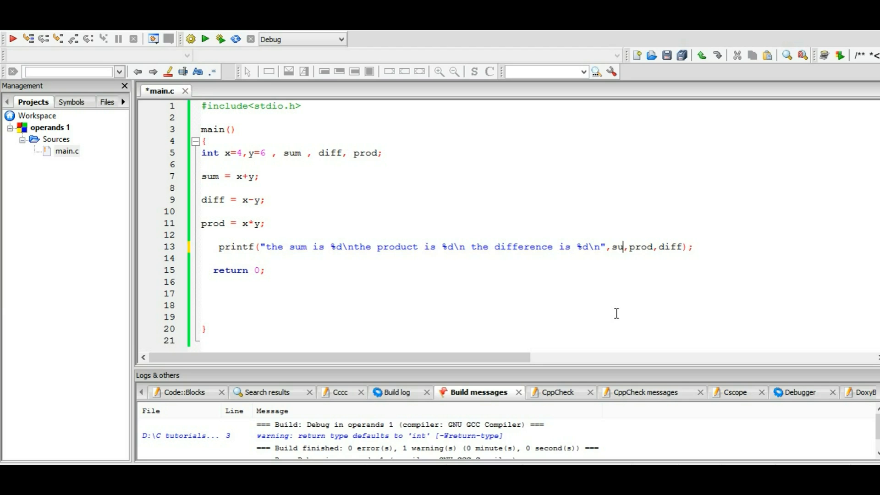
pyautogui.press('BackSpace')
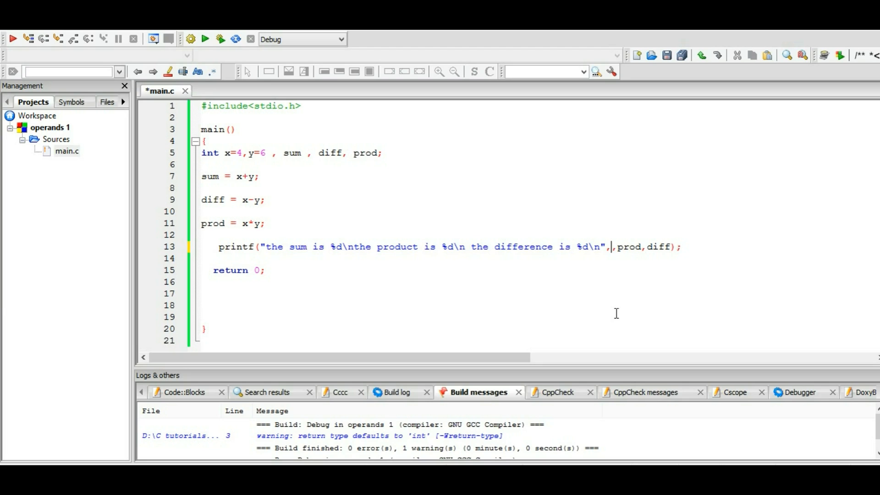
pyautogui.write('prod')
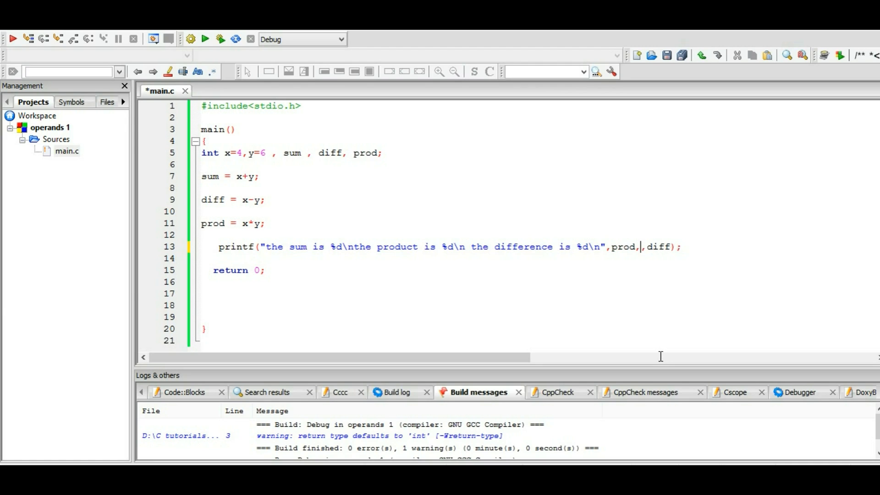
pyautogui.write('sum')
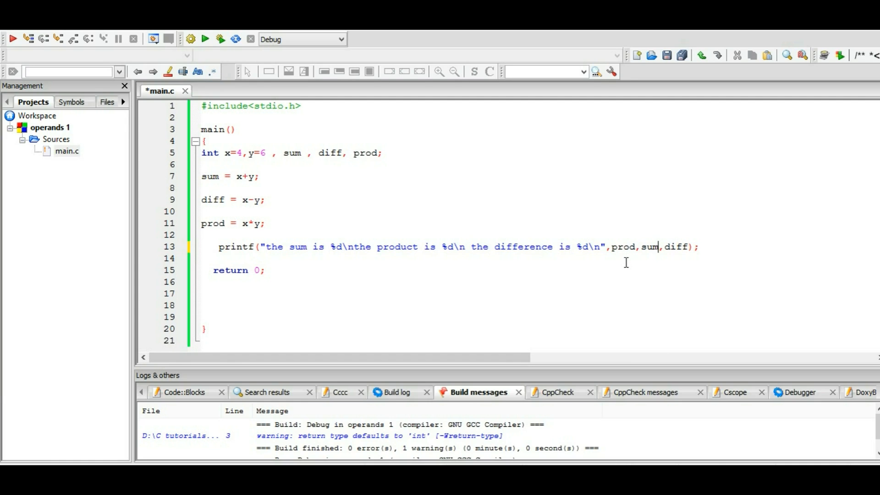
pyautogui.moveTo(352, 261)
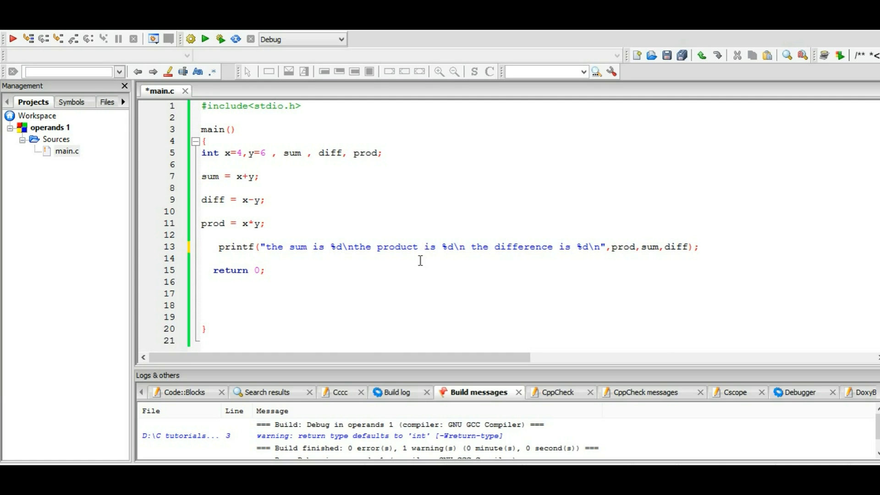
pyautogui.moveTo(649, 263)
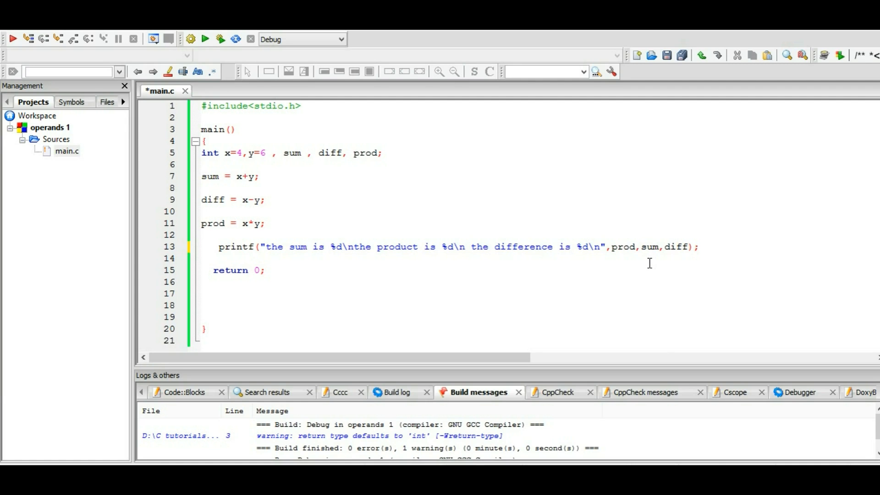
# Rebuild and run, showing the wrong output: sum 24, product 10, difference -2
pyautogui.click(221, 39)
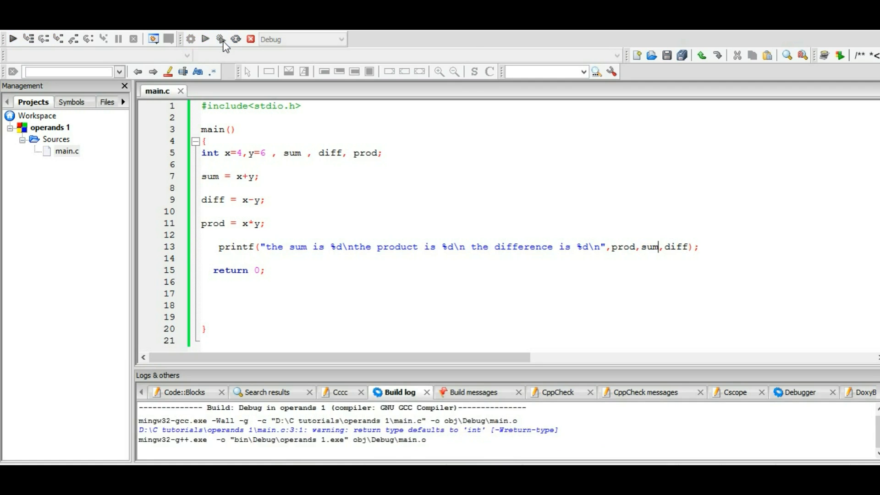
pyautogui.click(204, 39)
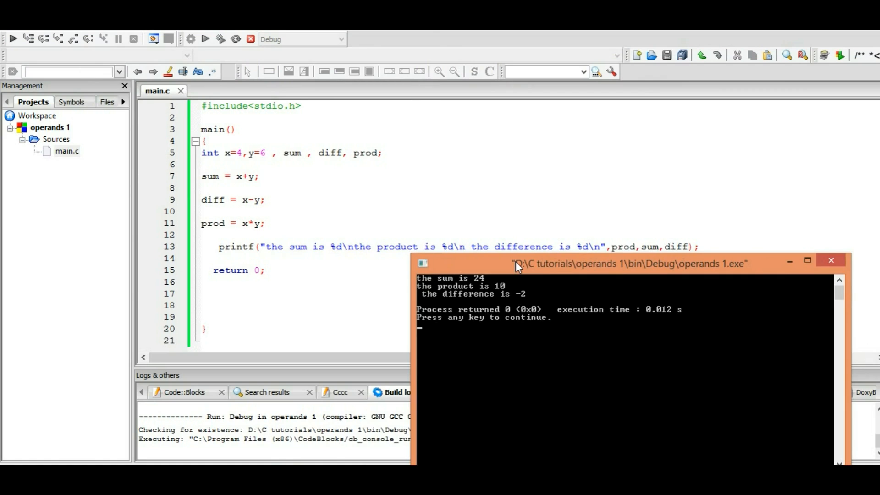
pyautogui.moveTo(631, 253)
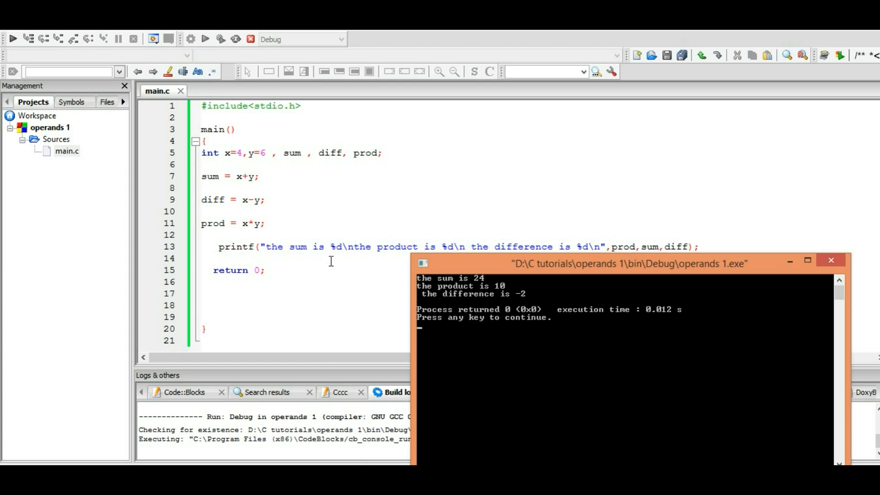
pyautogui.moveTo(275, 235)
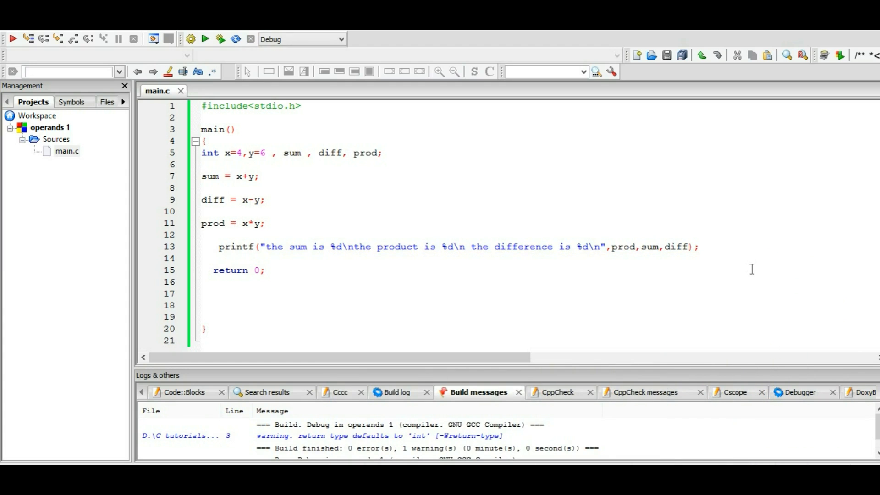
pyautogui.moveTo(659, 258)
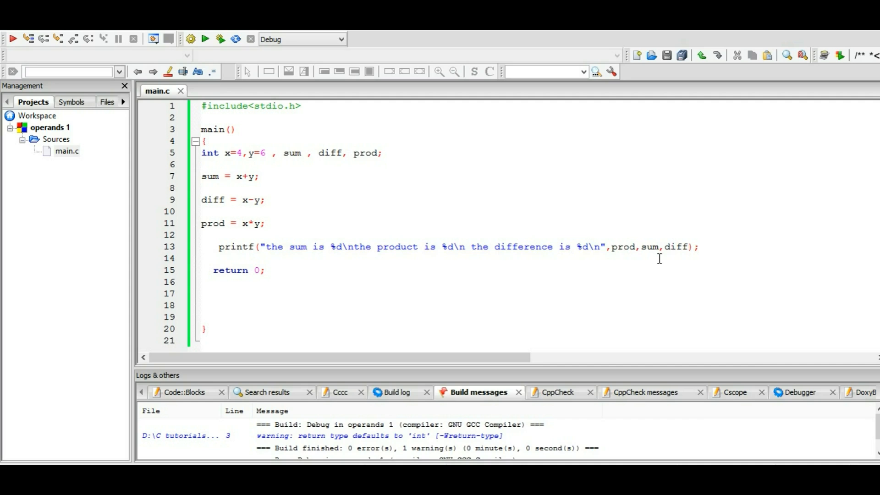